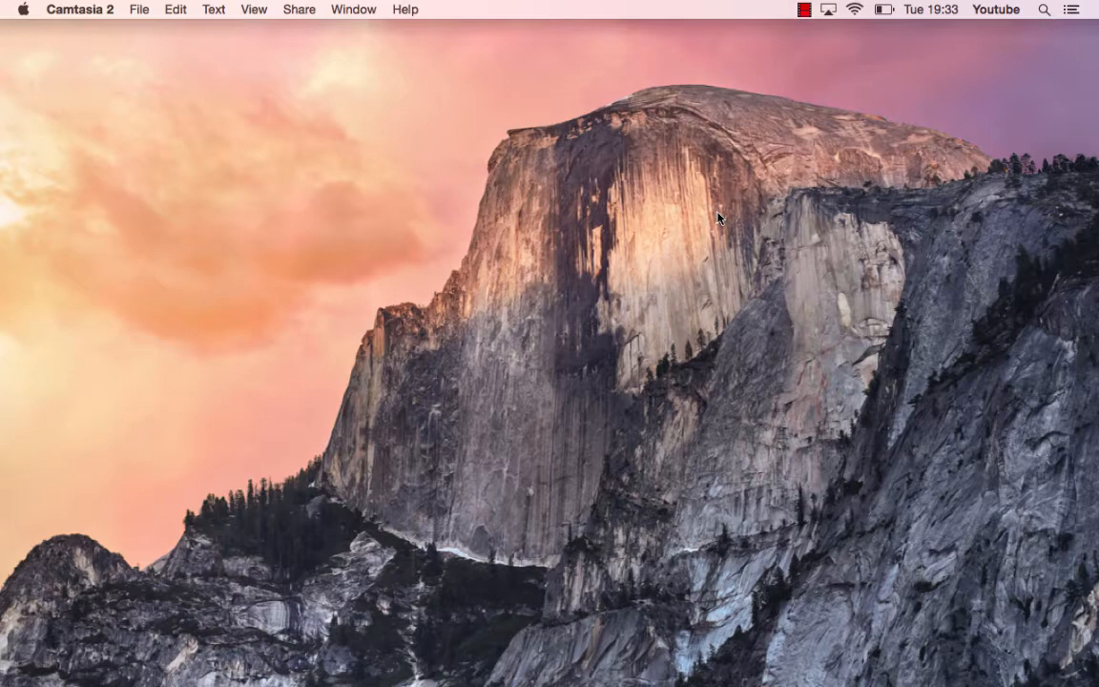
pyautogui.moveTo(718, 86)
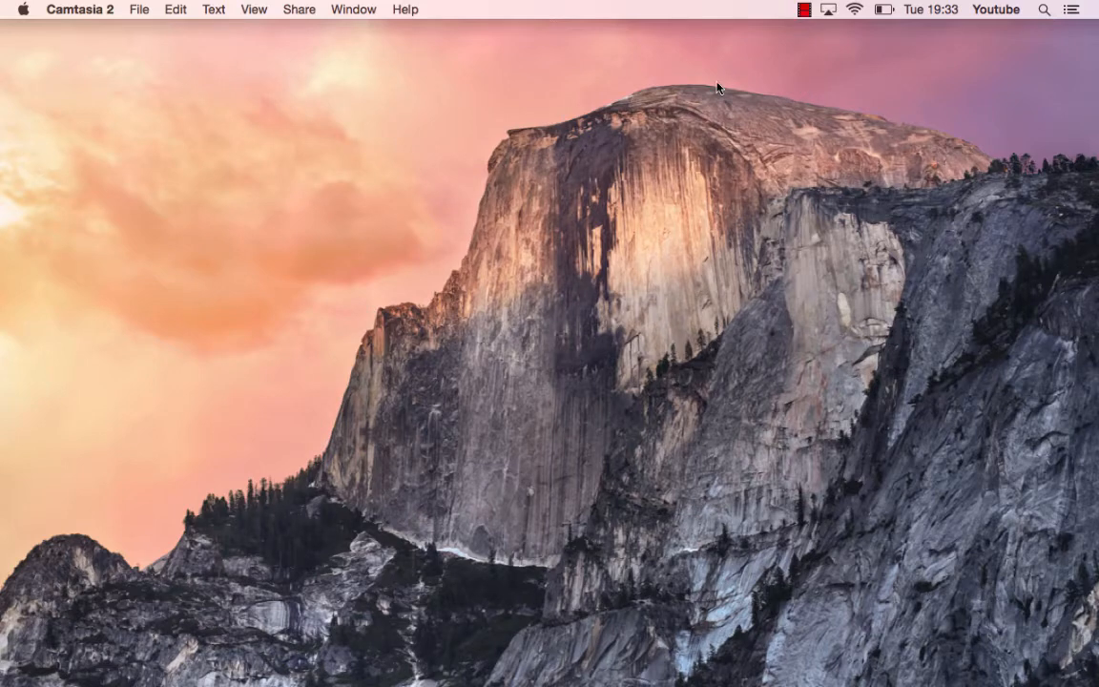
pyautogui.moveTo(574, 162)
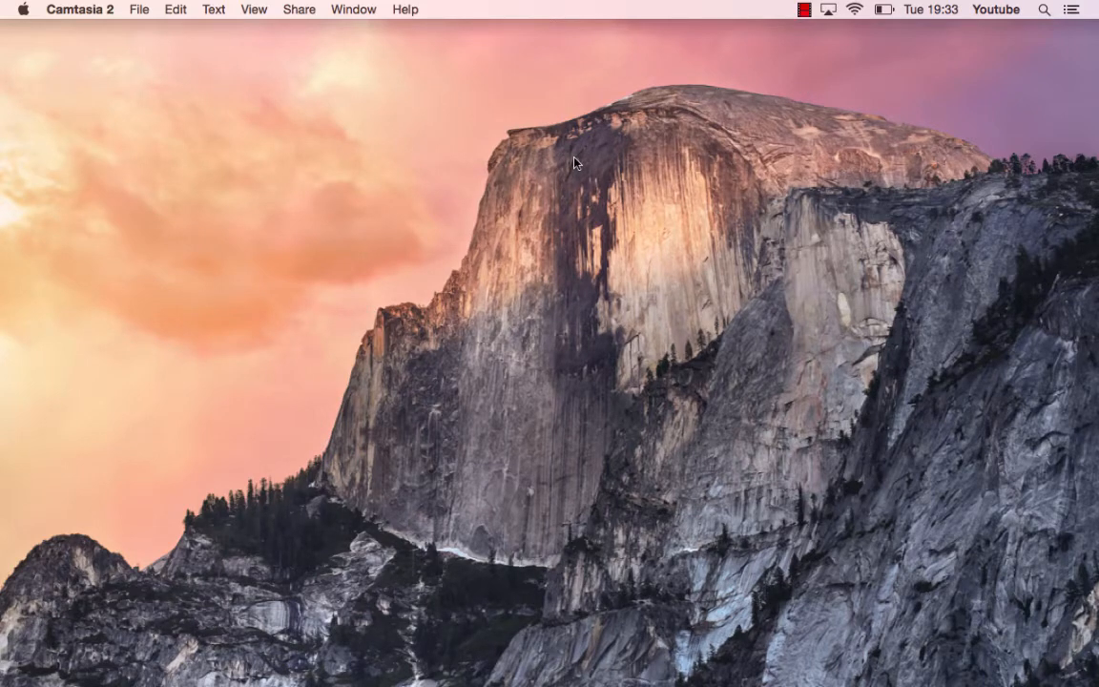
# Bring up Spotlight Search from the menu bar magnifier.
pyautogui.click(1043, 15)
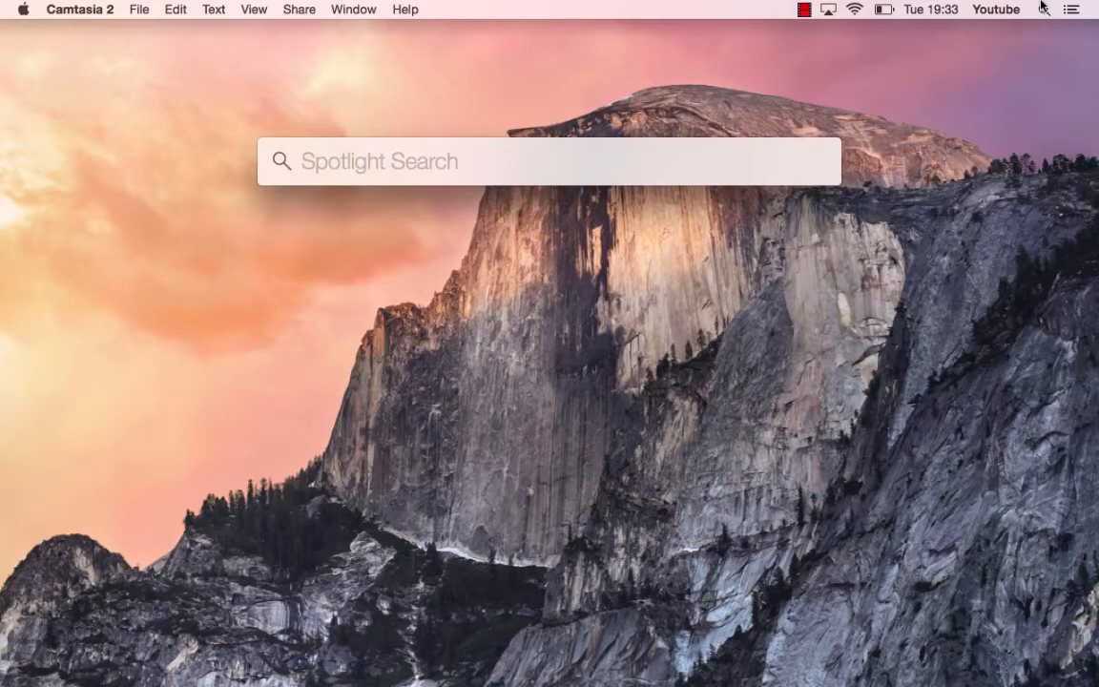
# Launch Terminal via Spotlight and run java -version, confirming Java 1.8.0_40.
pyautogui.write('terminal')
pyautogui.write('ja')
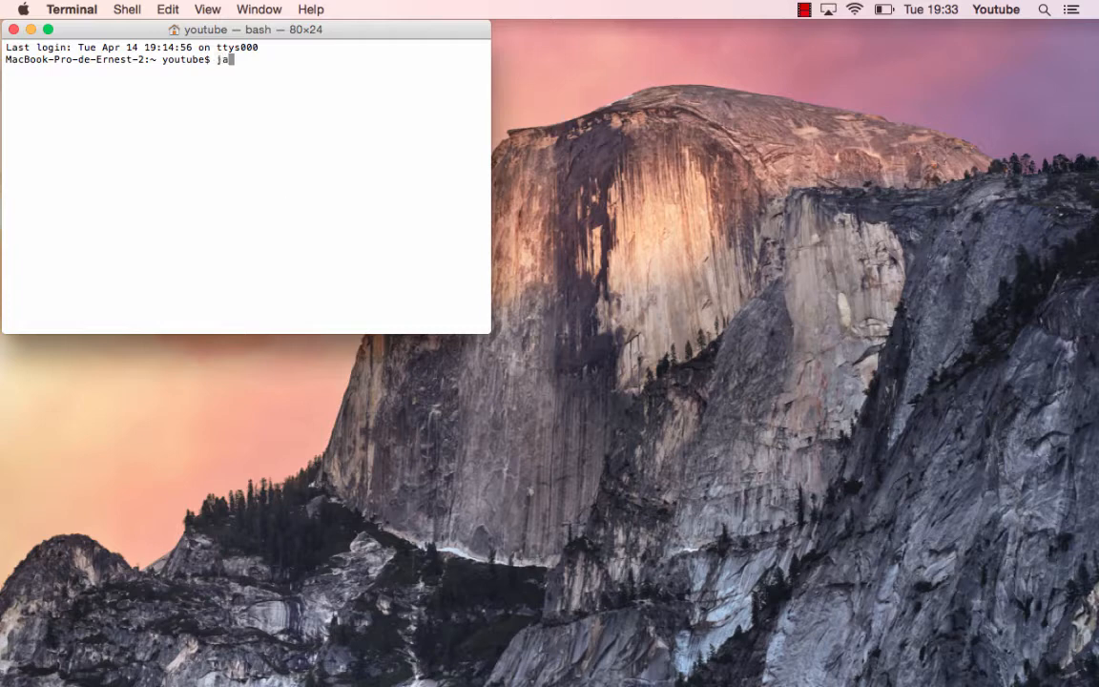
pyautogui.write('va -version')
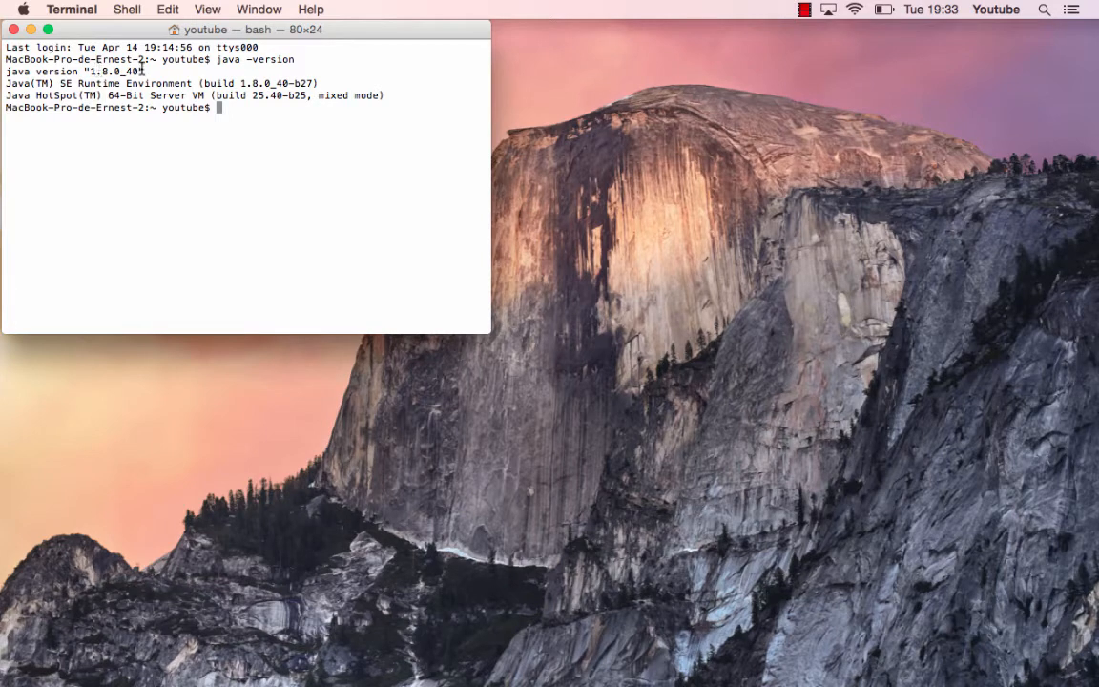
pyautogui.moveTo(121, 61)
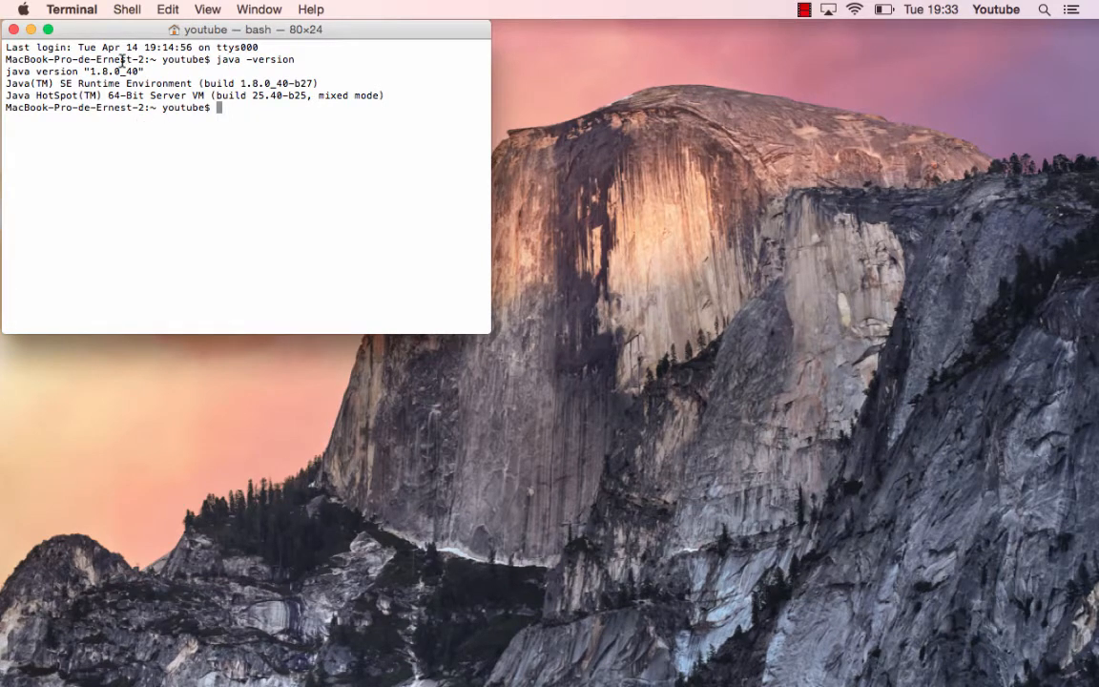
pyautogui.moveTo(143, 71)
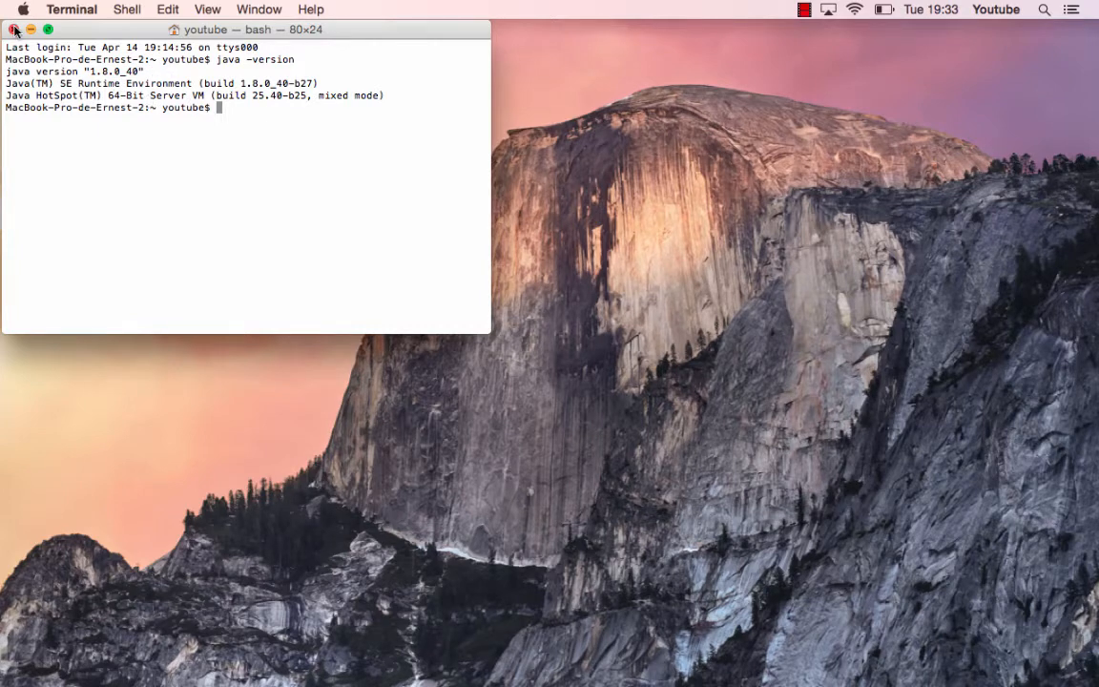
pyautogui.moveTo(76, 48)
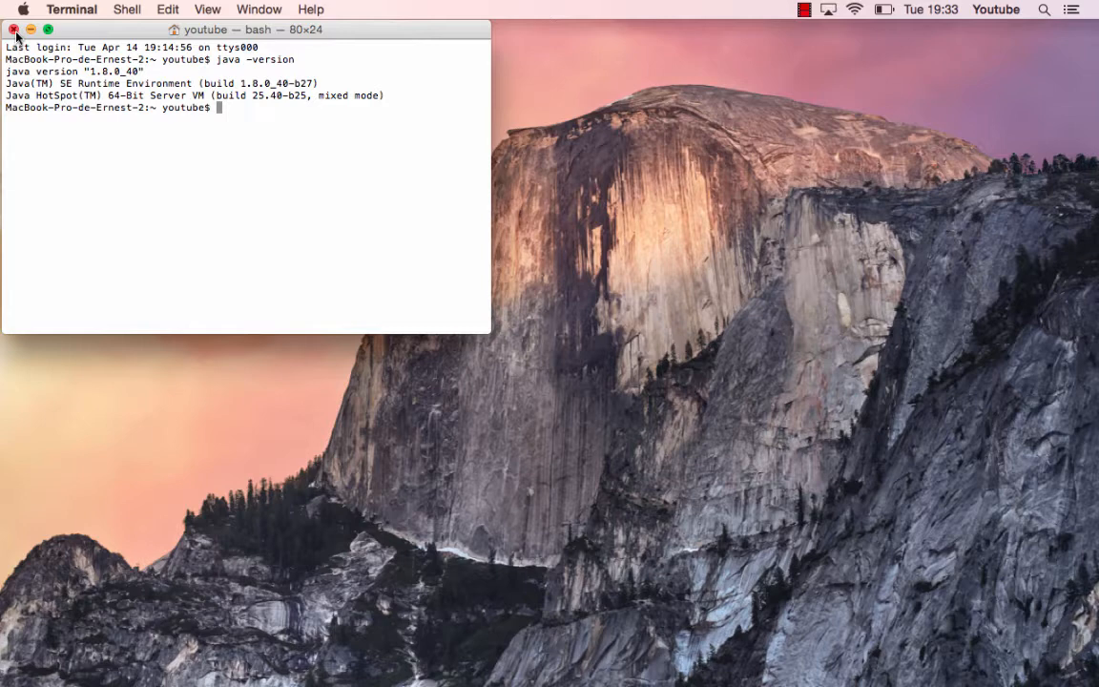
pyautogui.moveTo(238, 161)
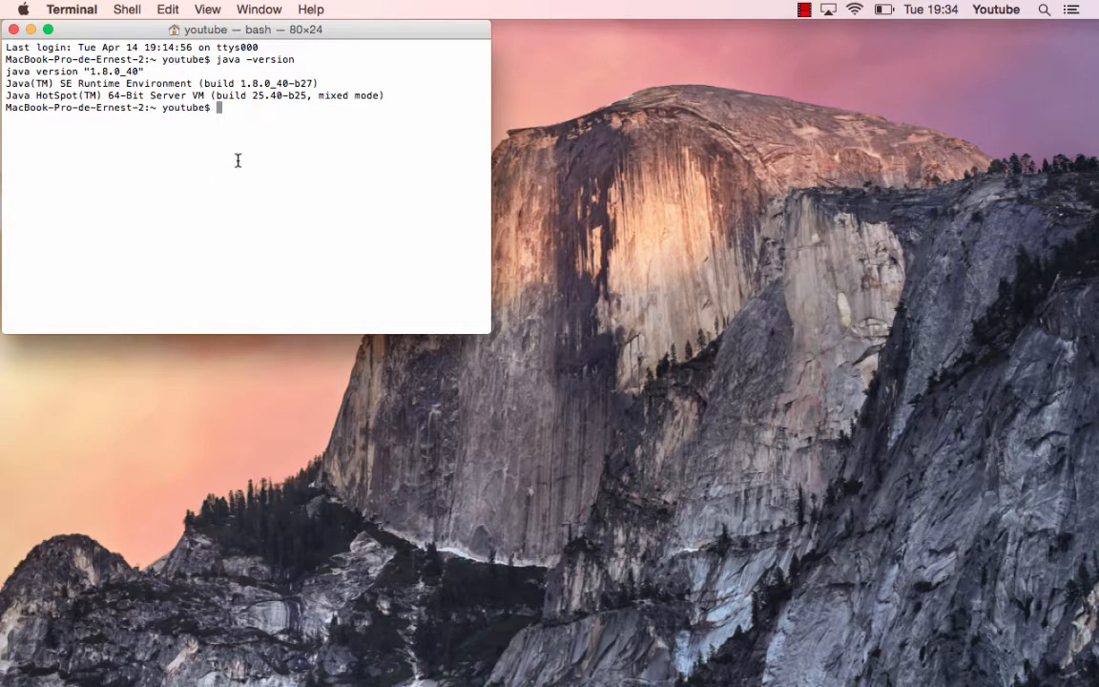
pyautogui.moveTo(64, 72)
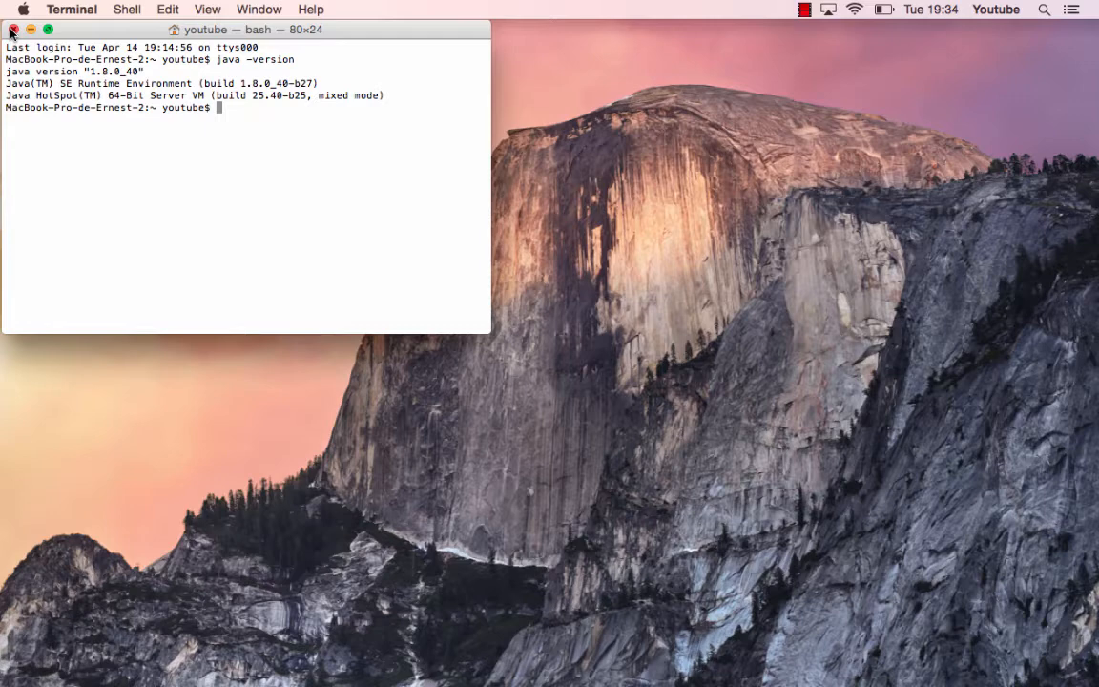
# Close Terminal and load tcpr.ca in Safari, scrolling to the Spigot download table.
pyautogui.click(25, 31)
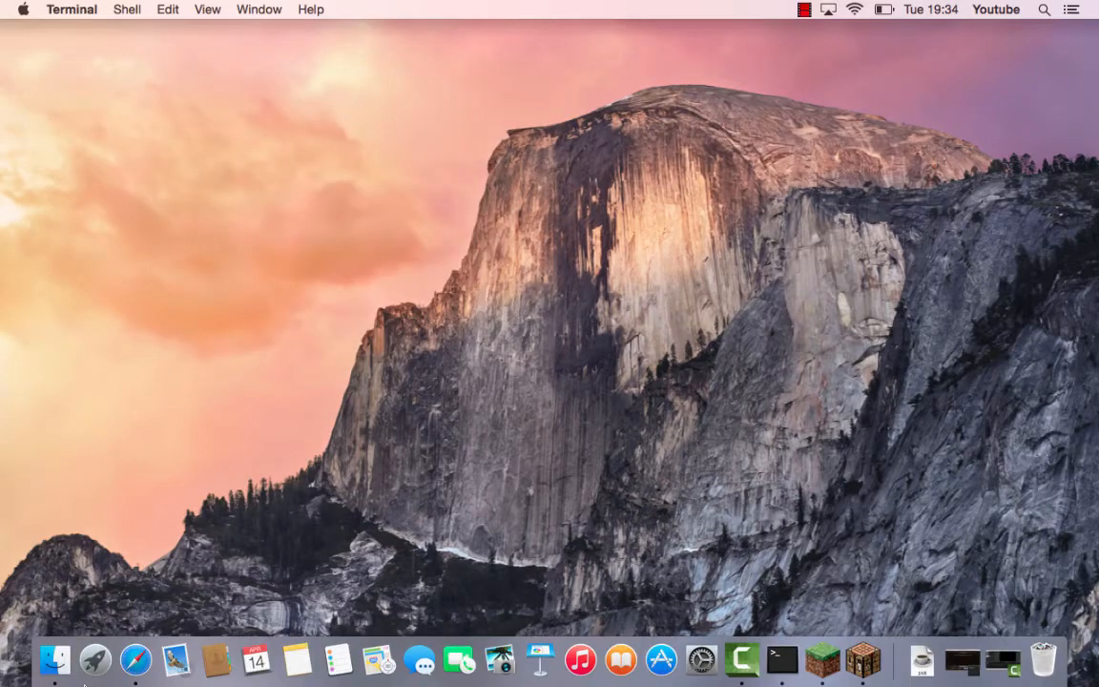
pyautogui.click(134, 656)
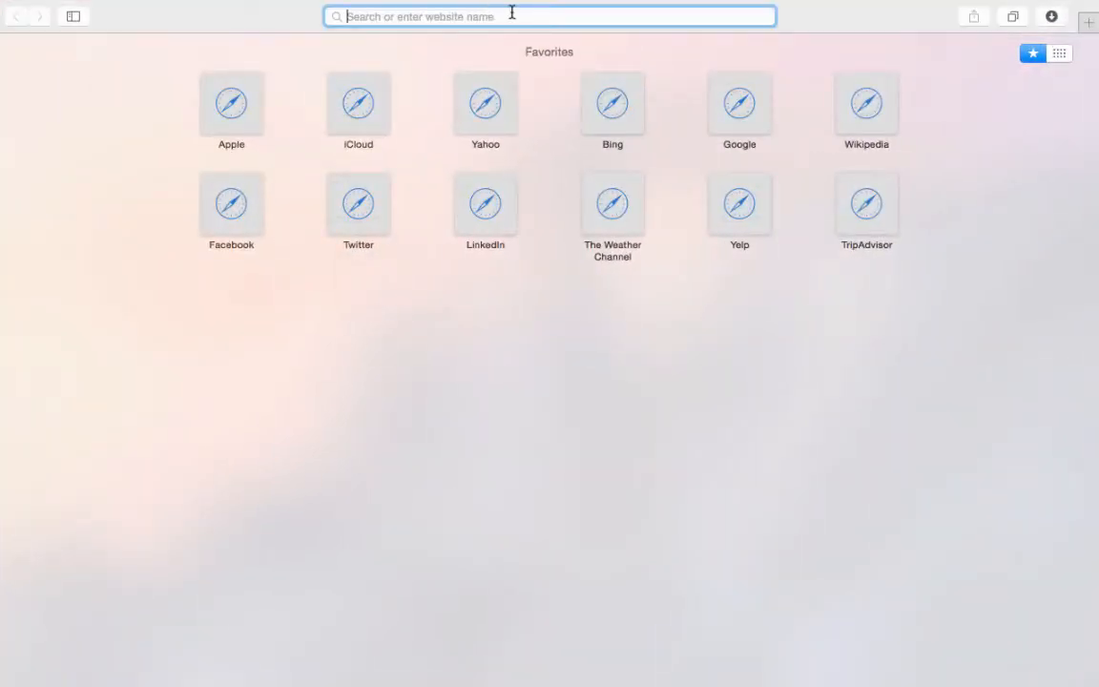
pyautogui.write('p')
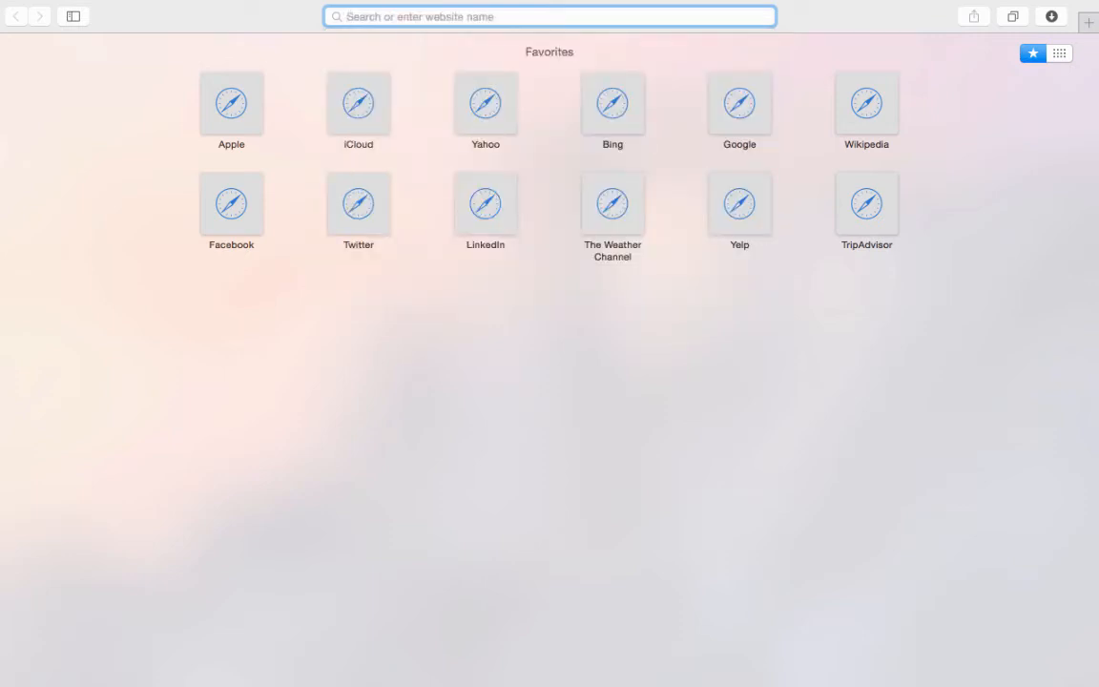
pyautogui.write('tcpr.ca')
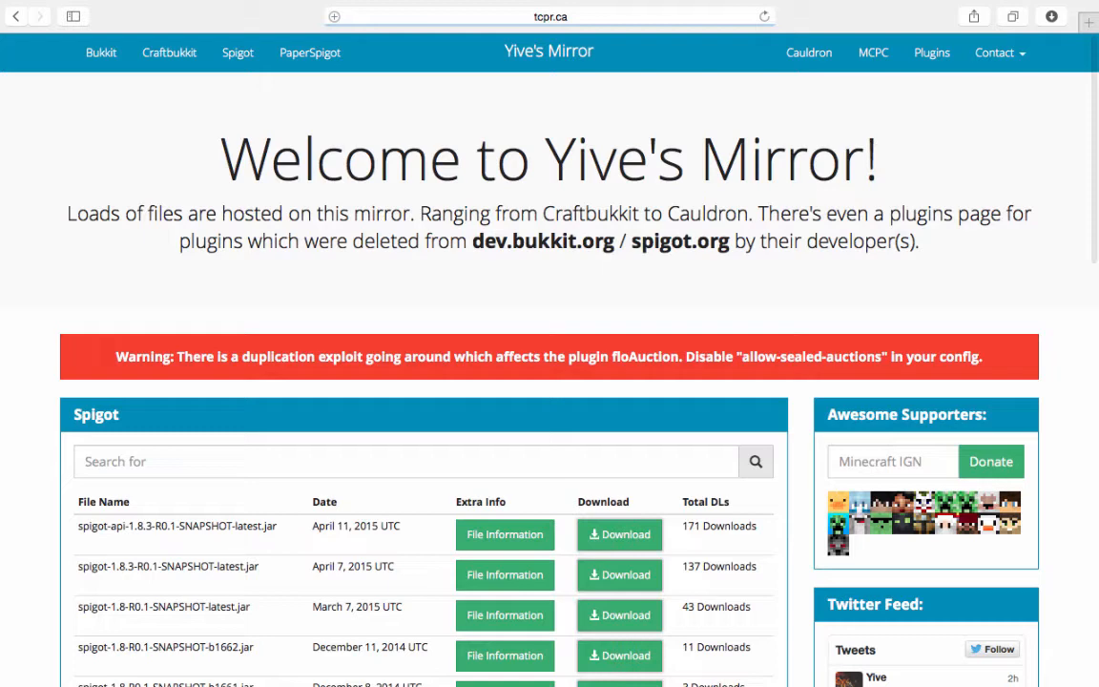
pyautogui.scroll(-3)
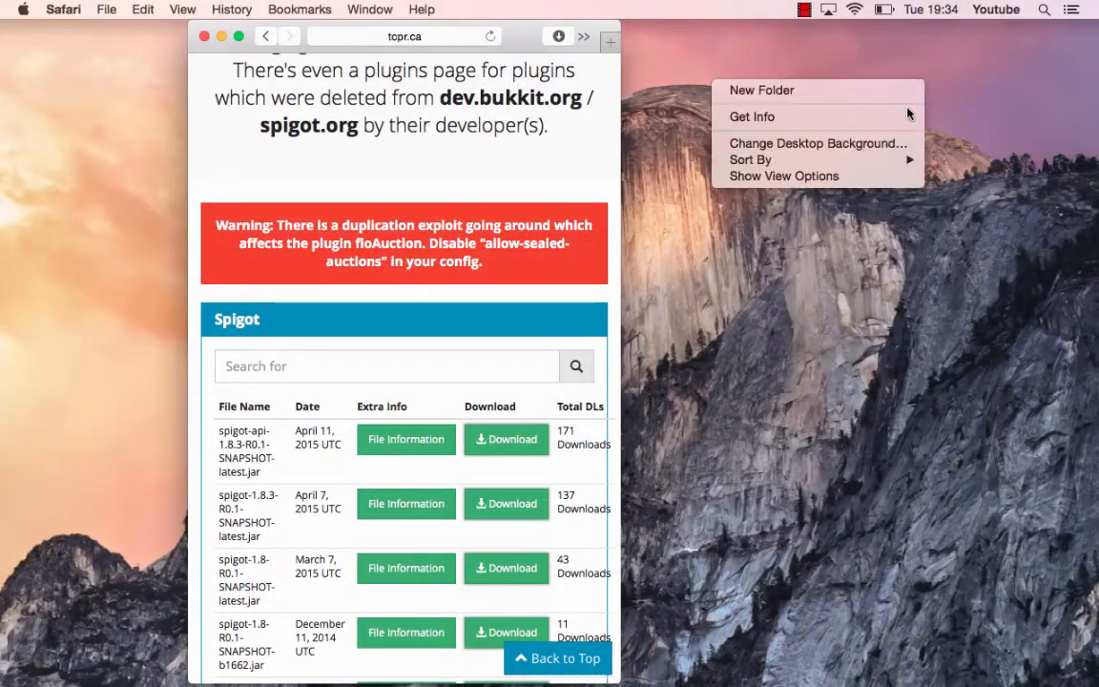
# Create a desktop folder and name it Spigot Server.
pyautogui.click(759, 90)
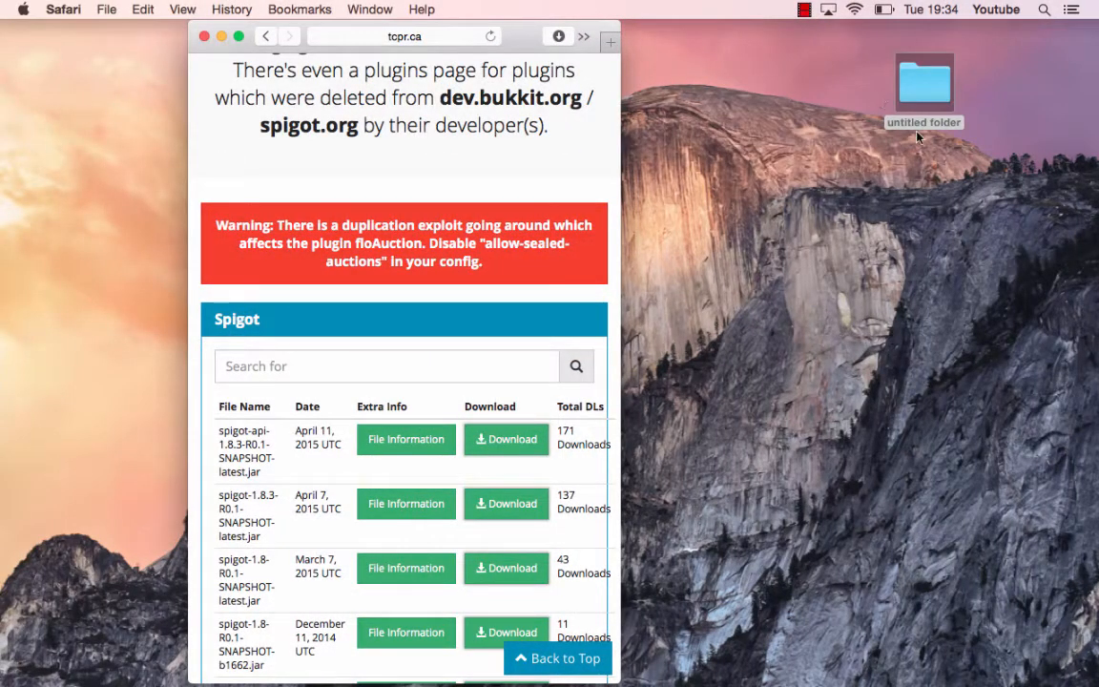
pyautogui.click(926, 78)
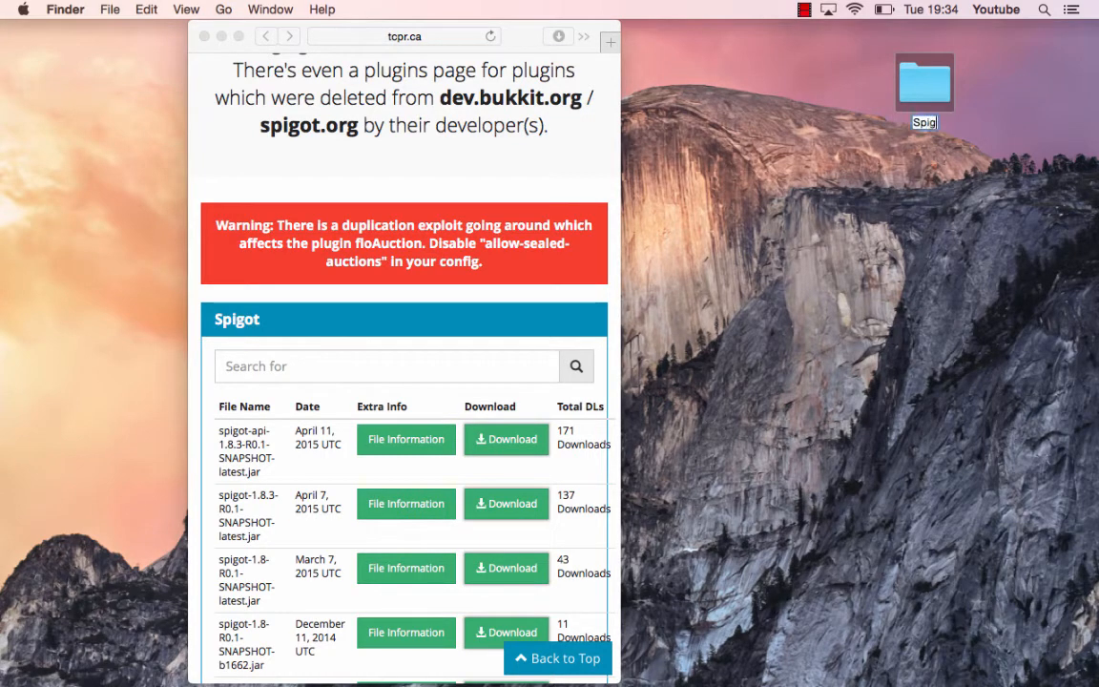
pyautogui.write('Spigot Server')
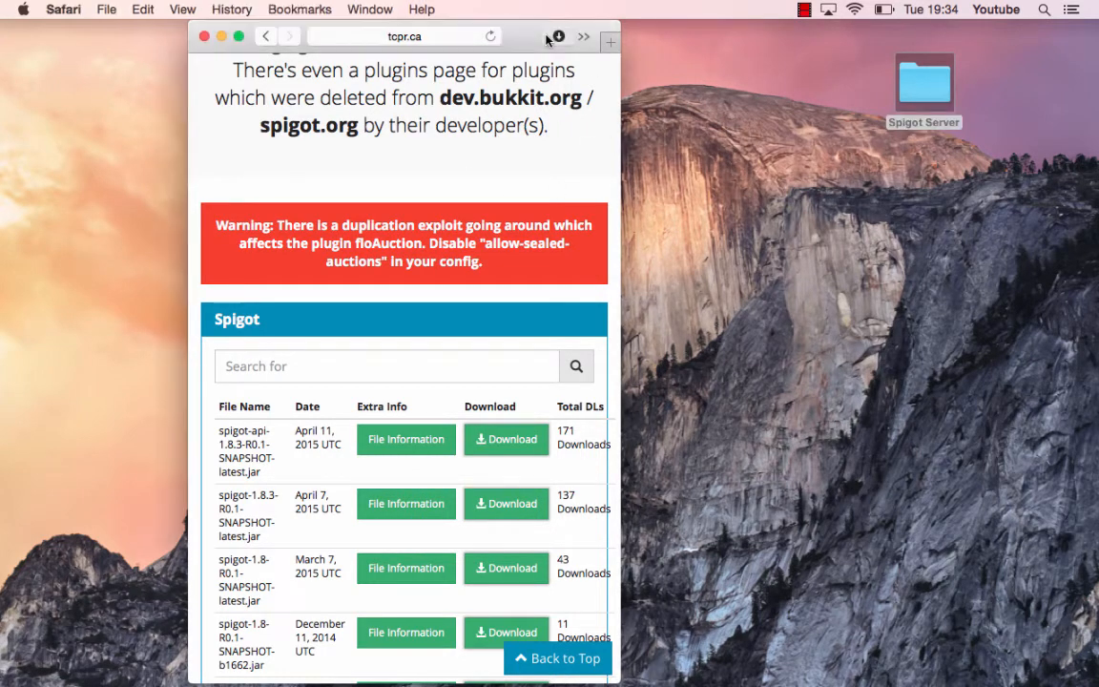
# Move the downloaded spigot.jar from Safari's Downloads into the Spigot Server folder.
pyautogui.click(556, 37)
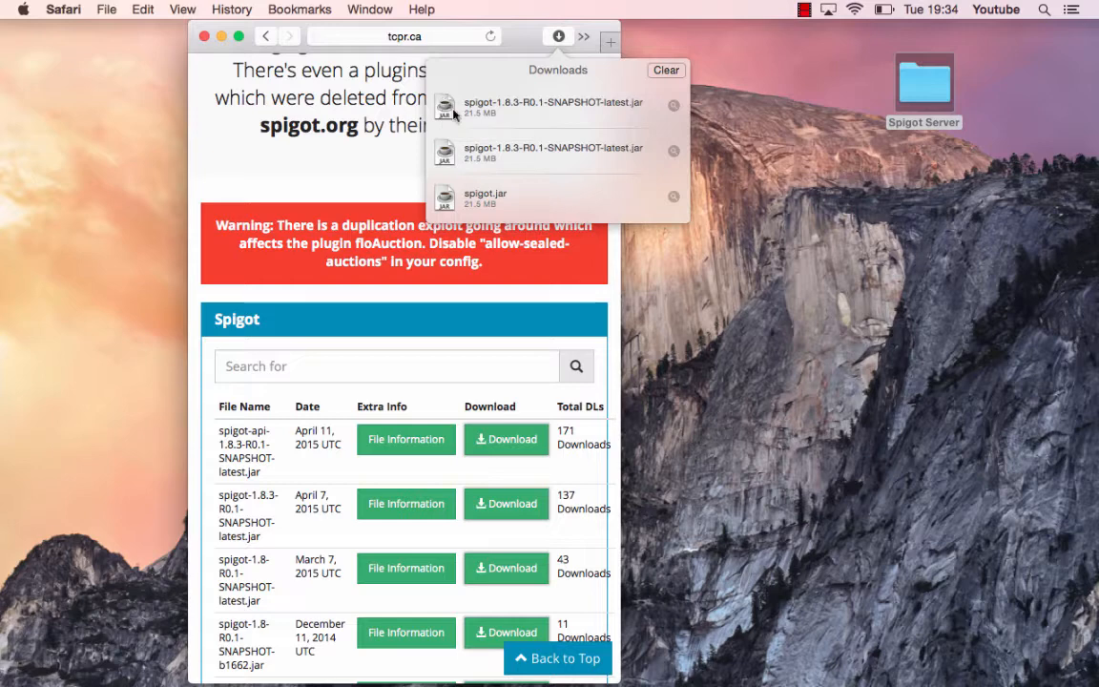
pyautogui.moveTo(444, 104); pyautogui.dragTo(923, 91)
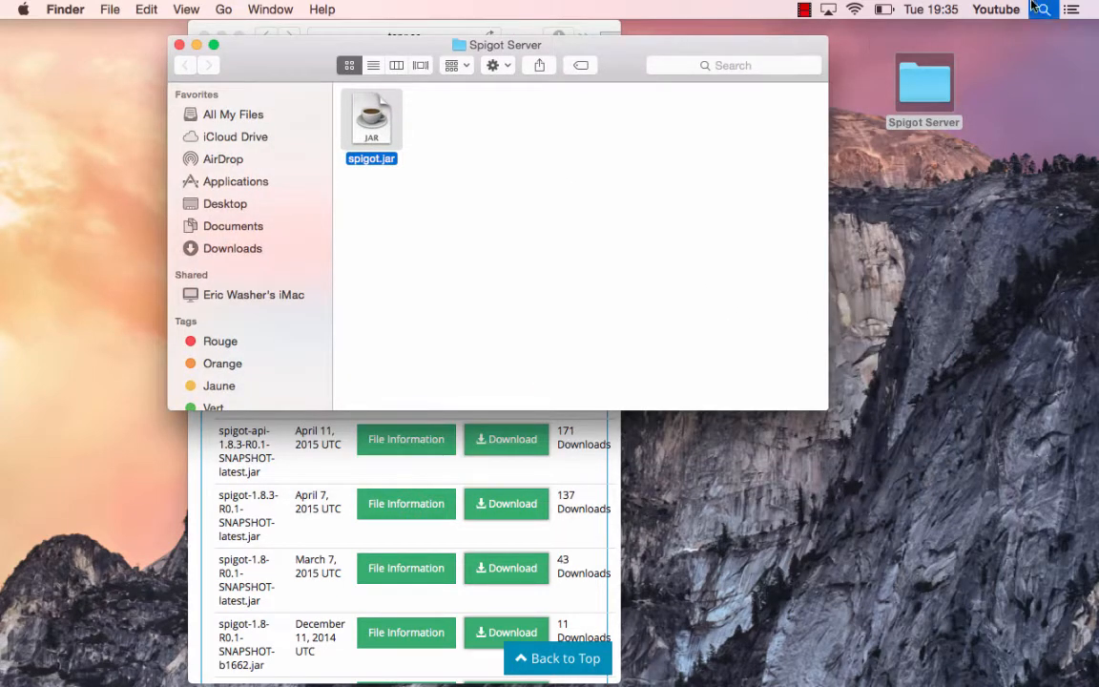
# Launch TextEdit, make the document plain text, and begin the script with #!/bin/bash.
pyautogui.write('textEdit')
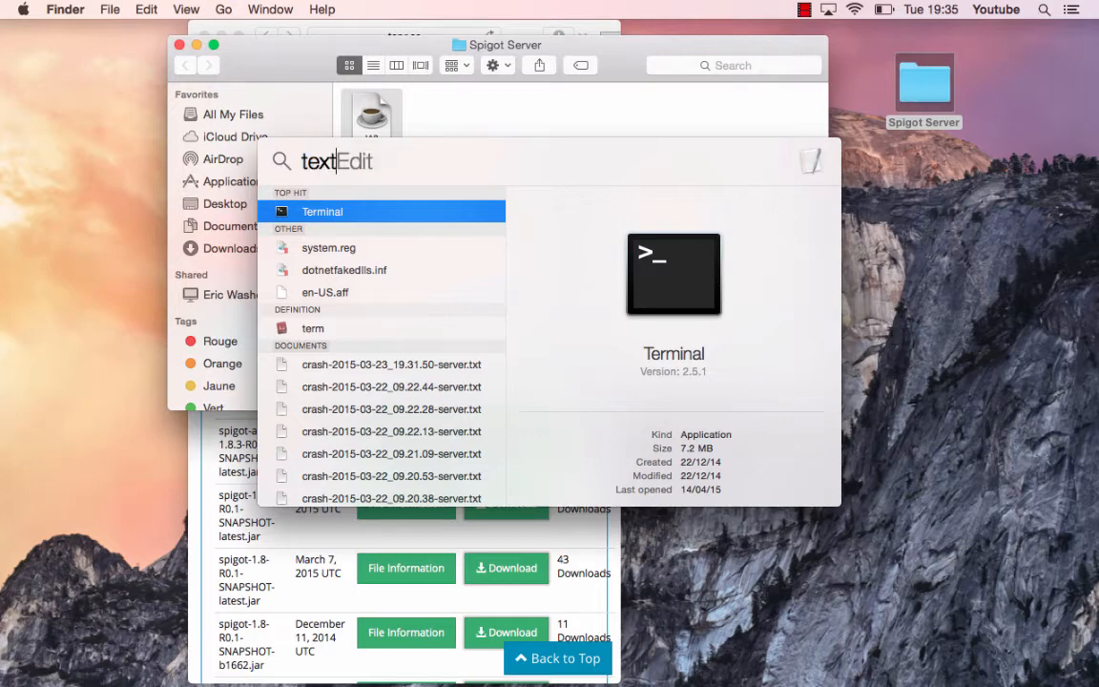
pyautogui.write('textedit')
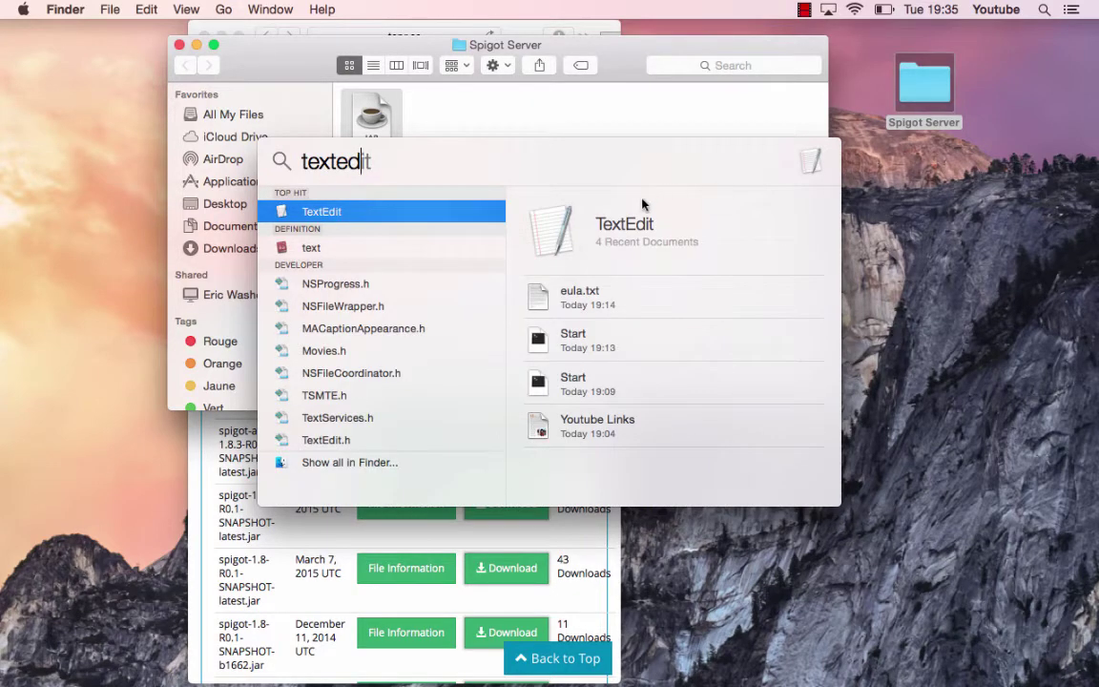
pyautogui.click(321, 211)
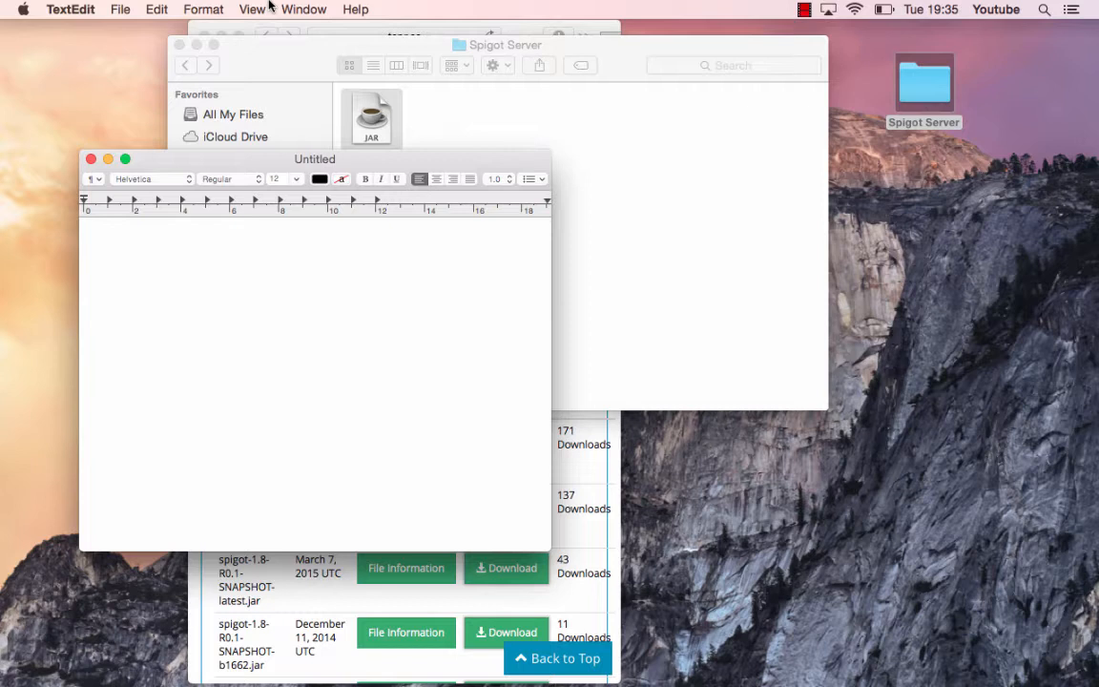
pyautogui.click(203, 8)
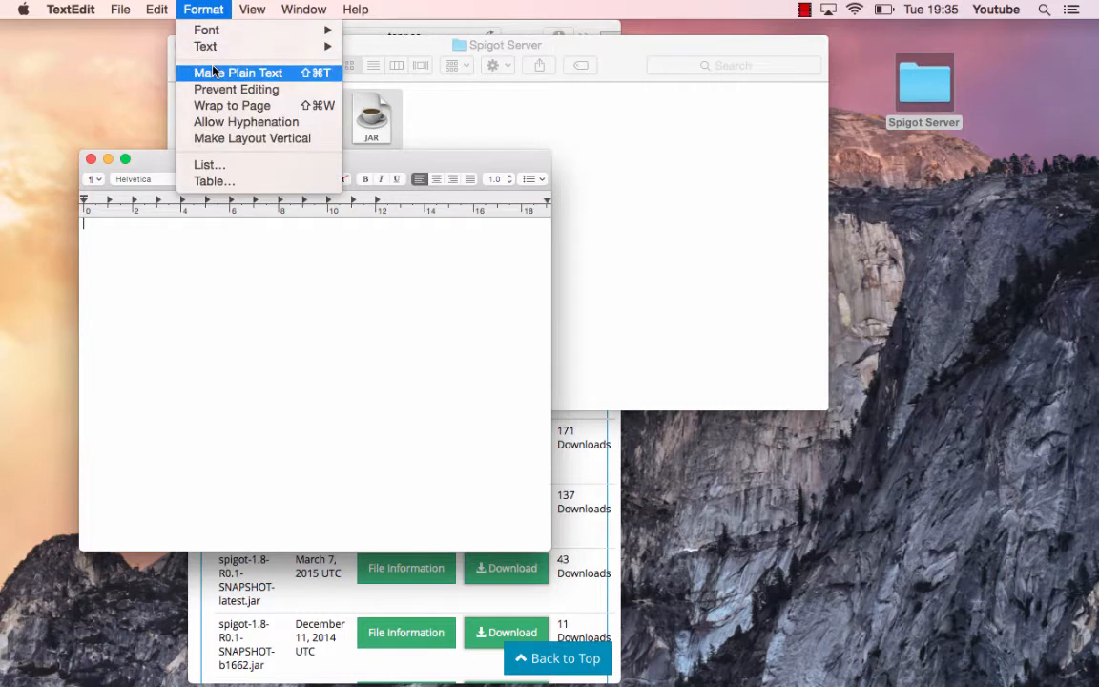
pyautogui.click(236, 73)
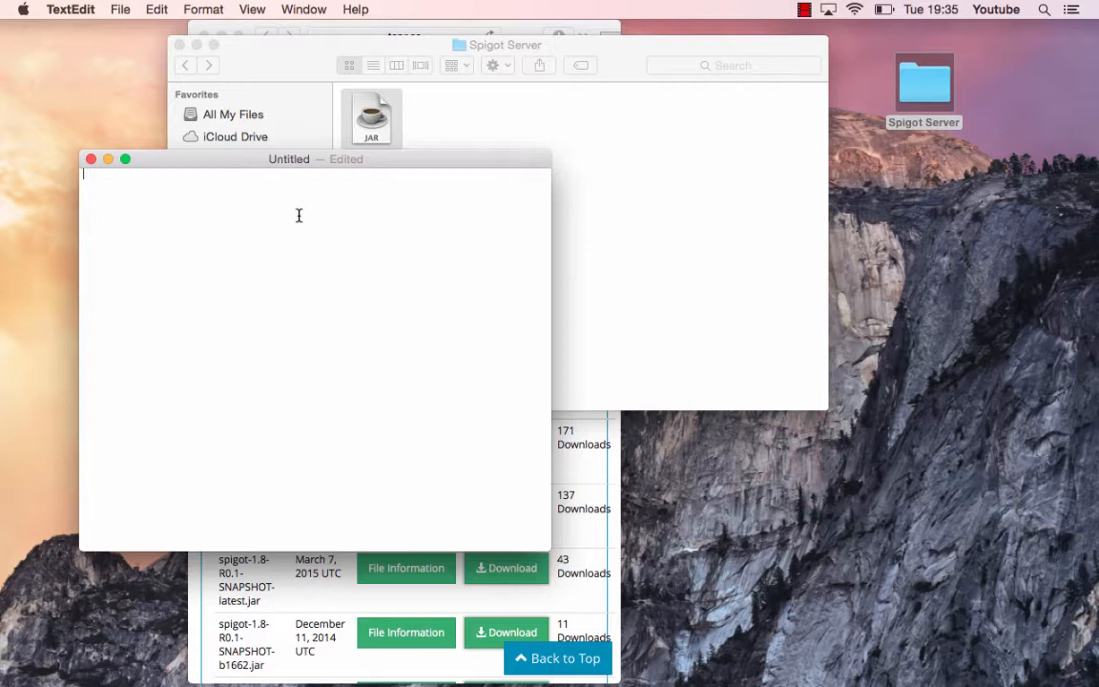
pyautogui.write('#!/bin/bash')
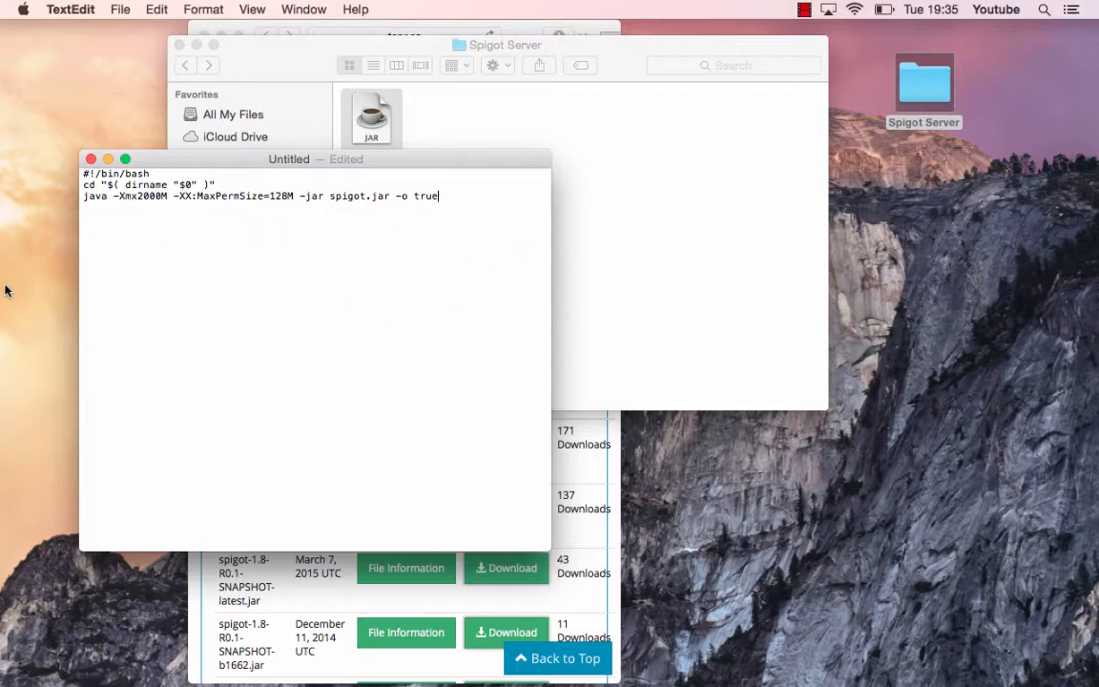
# Save the startup script as Start.command in the Spigot Server folder.
pyautogui.click(120, 9)
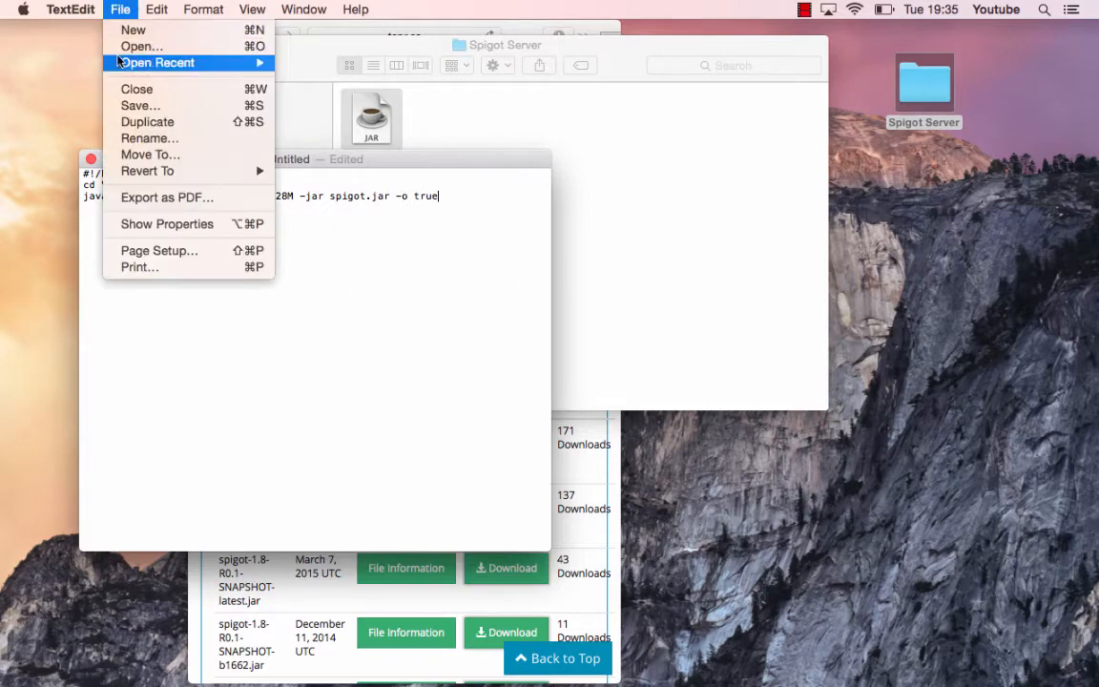
pyautogui.click(140, 104)
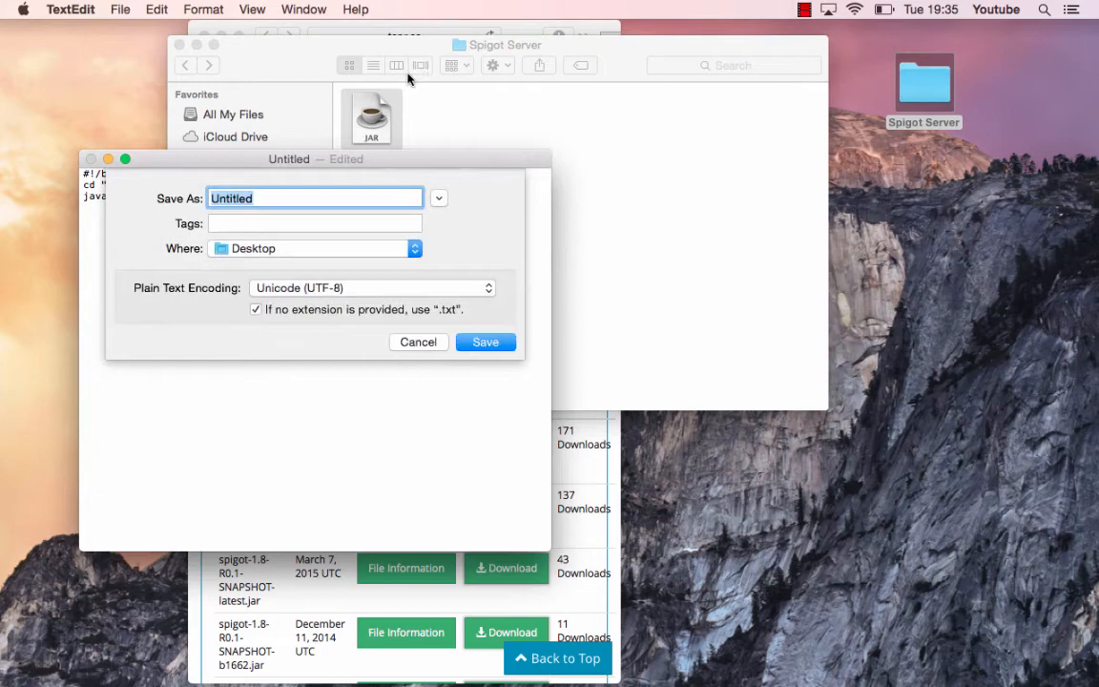
pyautogui.press('delete')
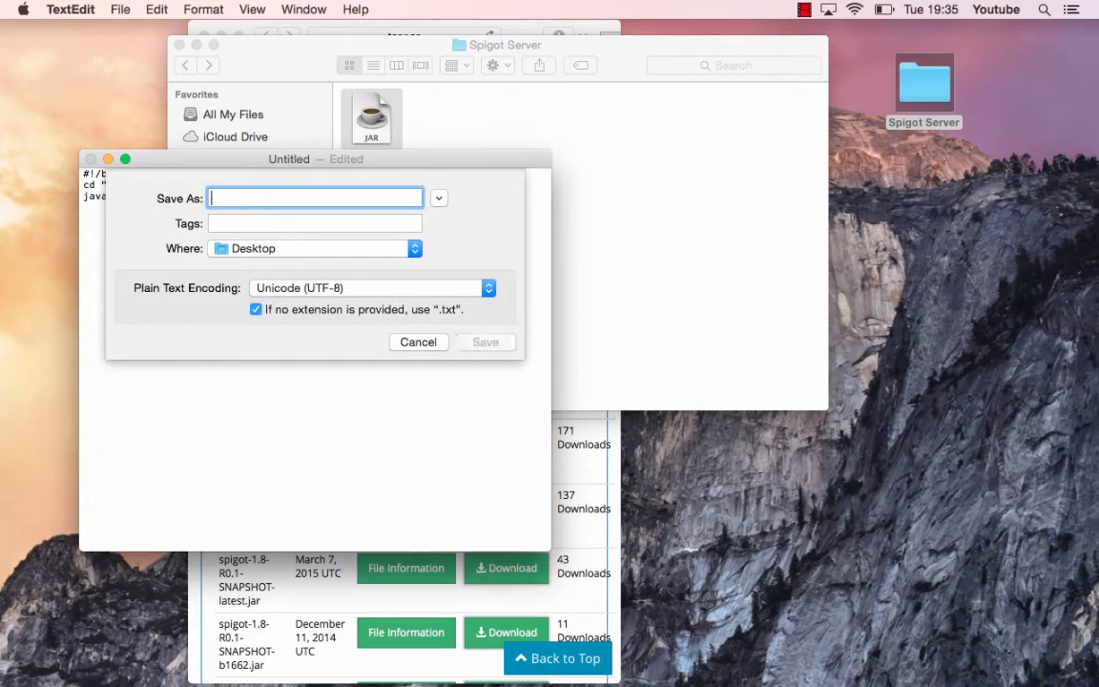
pyautogui.write('Start.command')
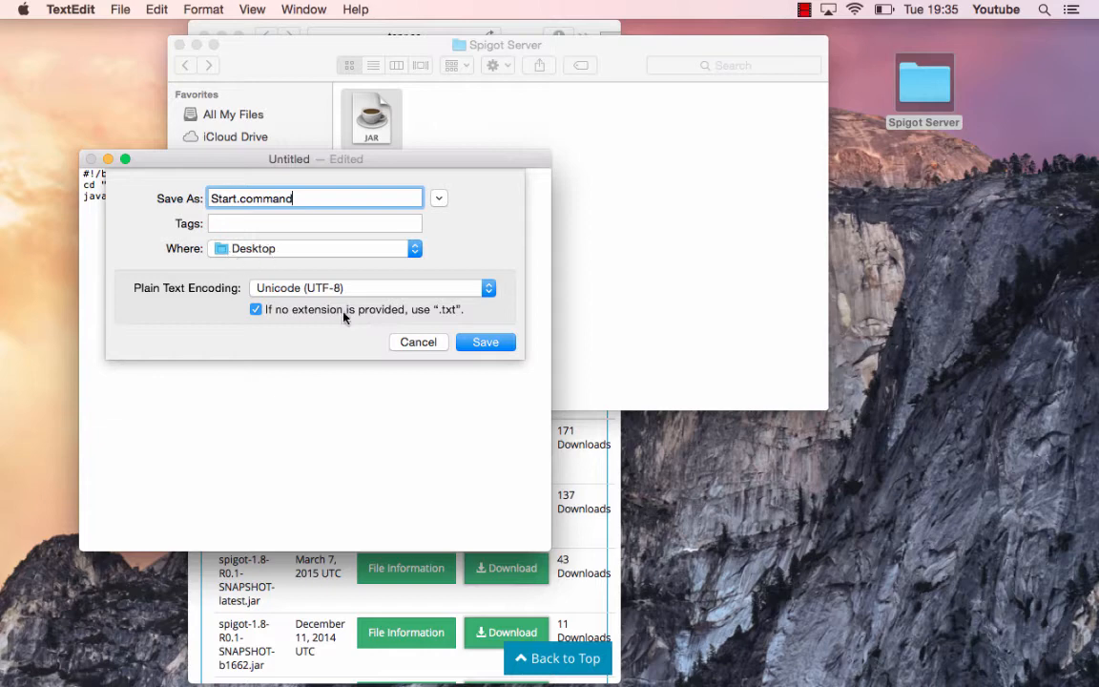
pyautogui.click(484, 341)
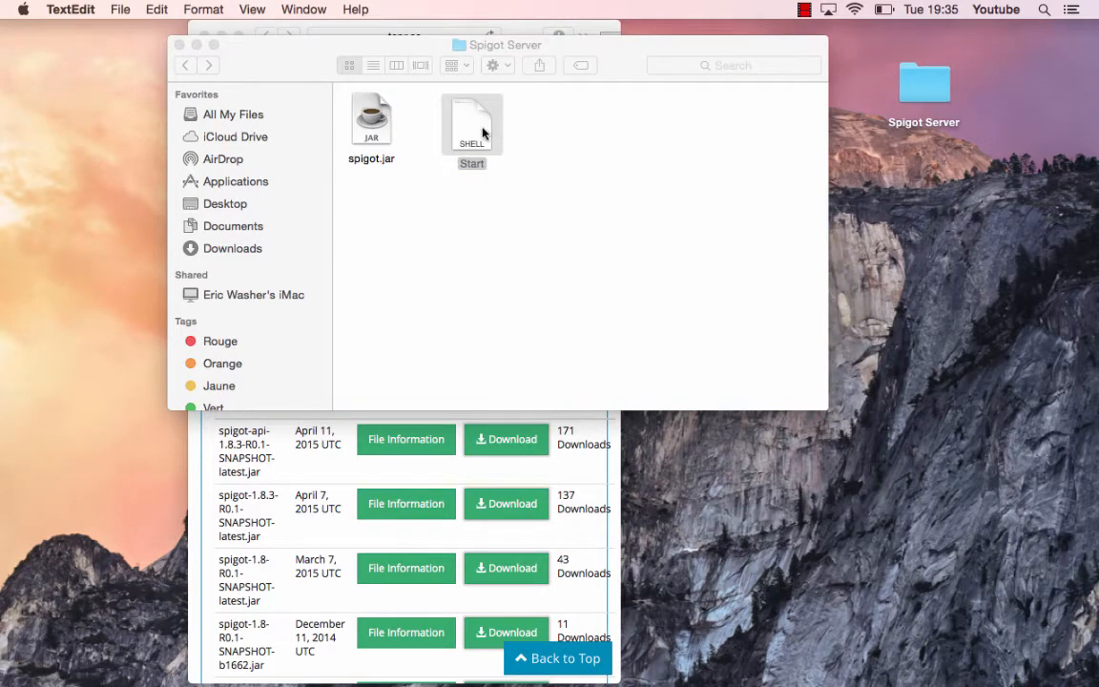
# Launch Terminal and build a chmod a+x command with the dragged-in Start script path.
pyautogui.click(471, 119)
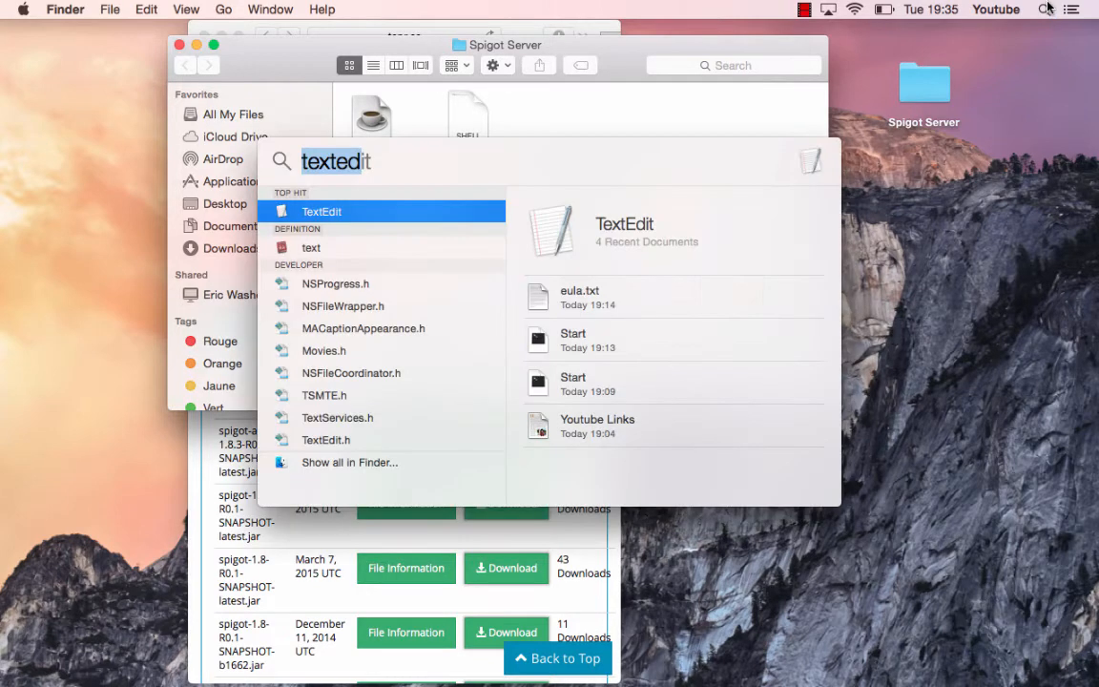
pyautogui.write('terminal')
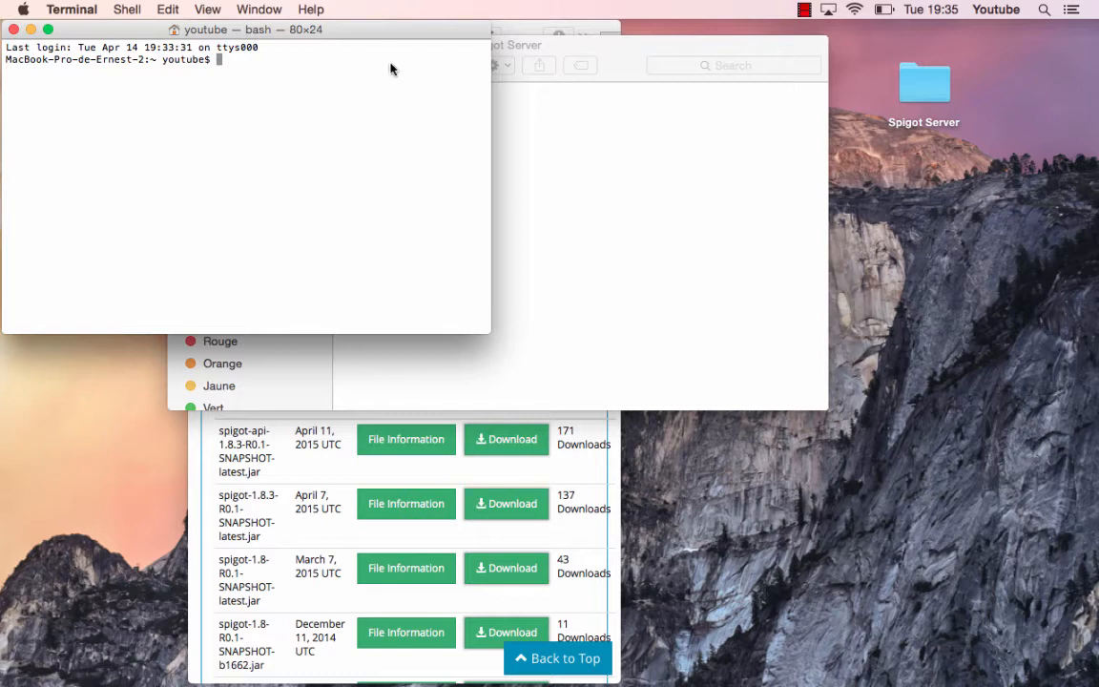
pyautogui.write('ch')
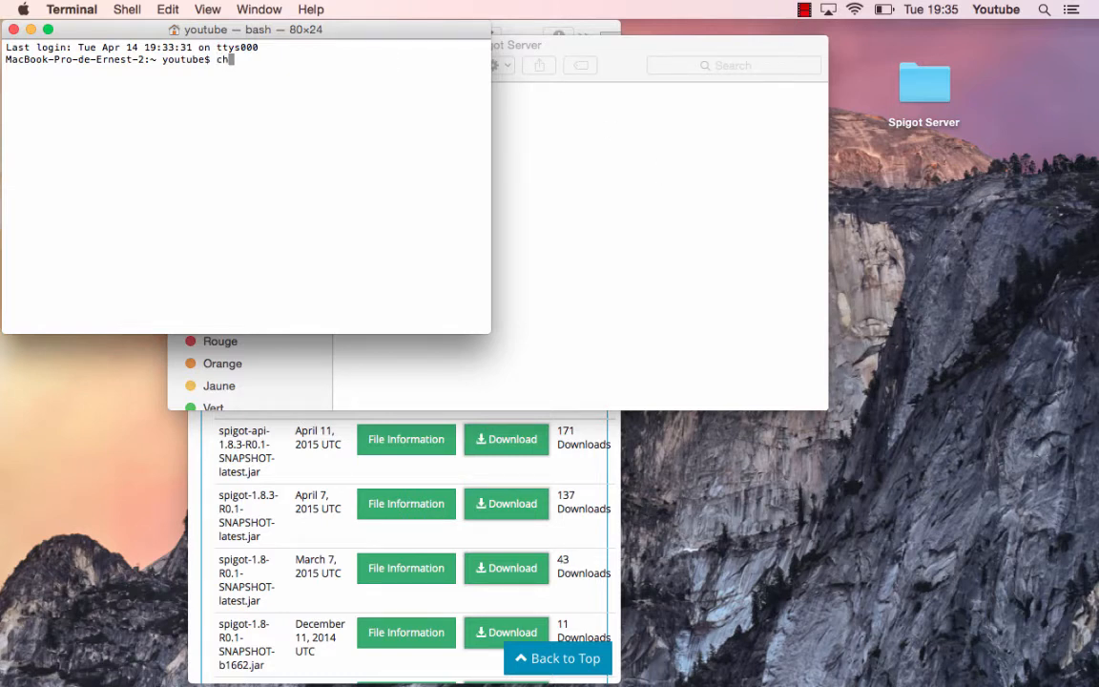
pyautogui.write('mod')
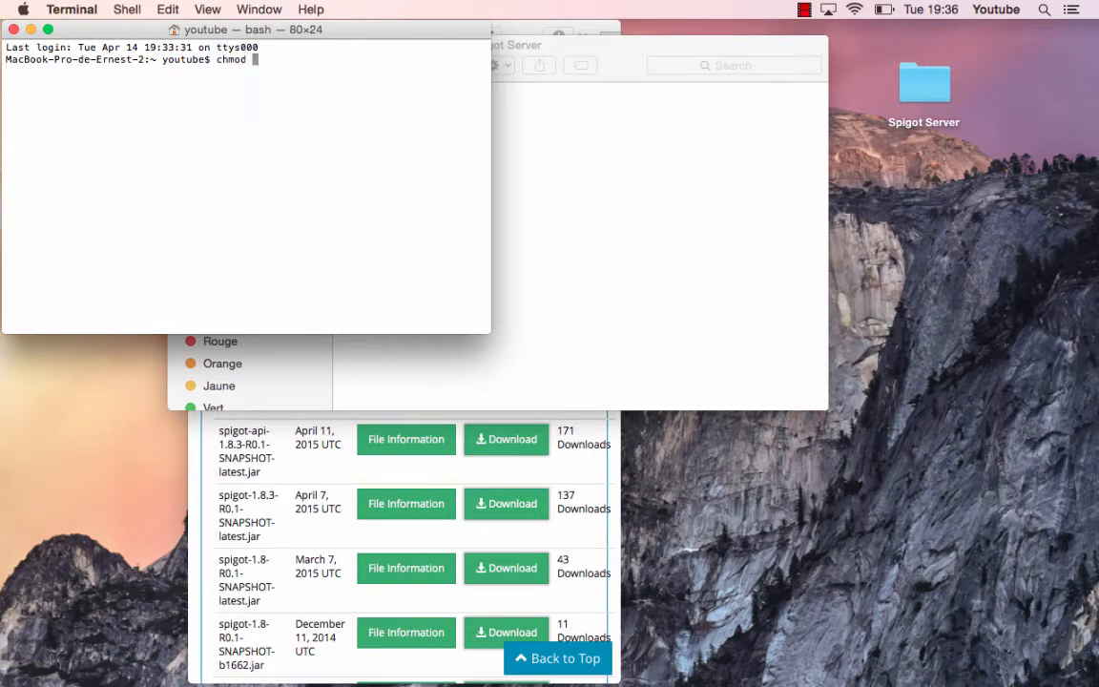
pyautogui.write('a+x')
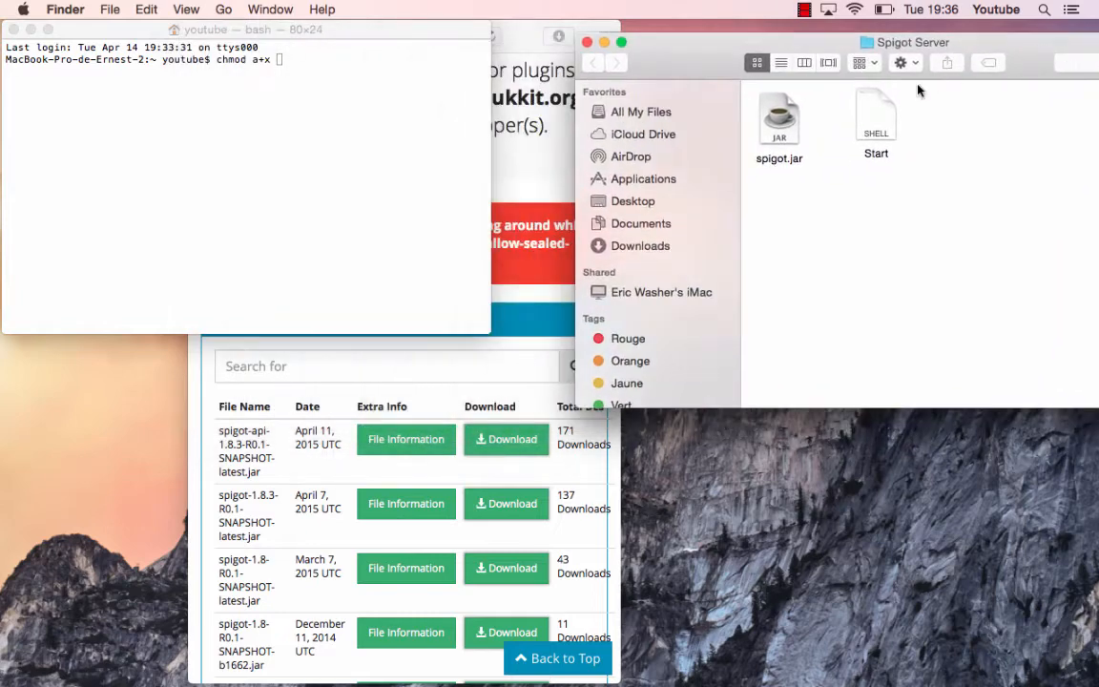
pyautogui.moveTo(876, 119); pyautogui.dragTo(386, 86)
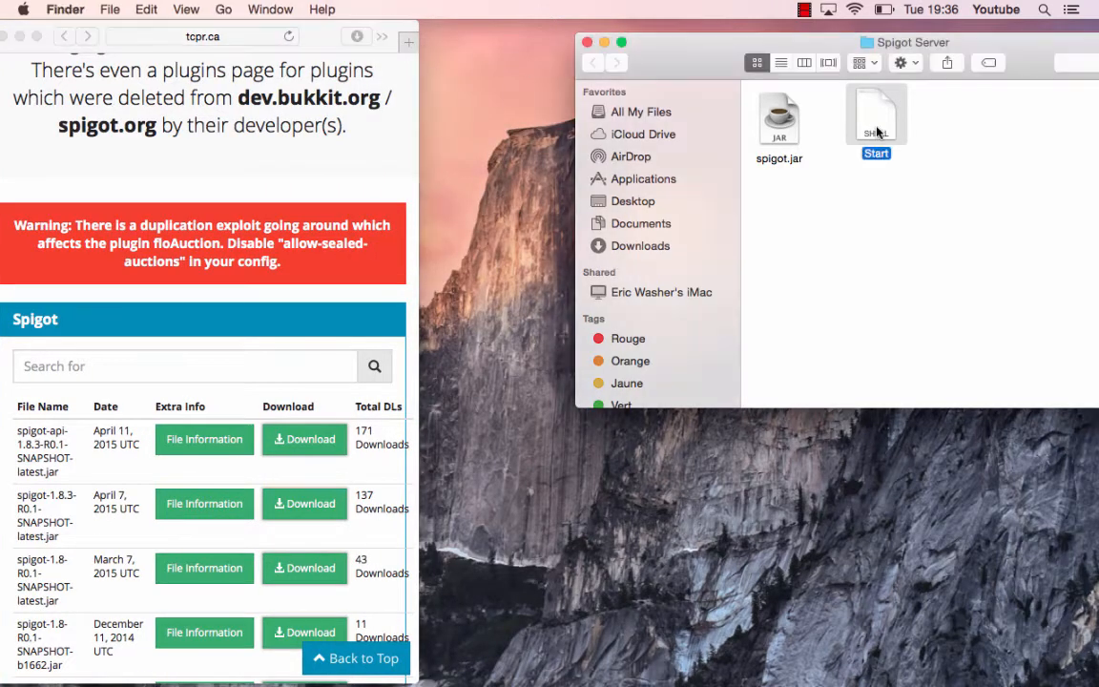
# Run Start so Spigot 1.8.3 generates eula.txt, logs and server.properties, then move the folder window aside.
pyautogui.doubleClick(875, 115)
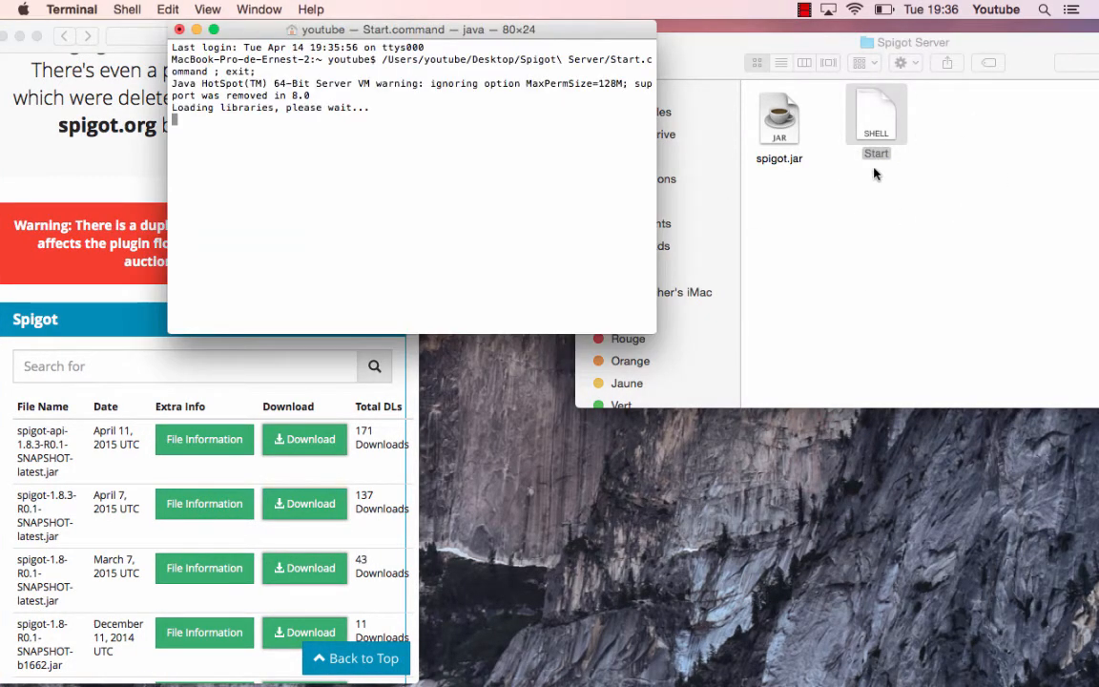
pyautogui.moveTo(730, 128)
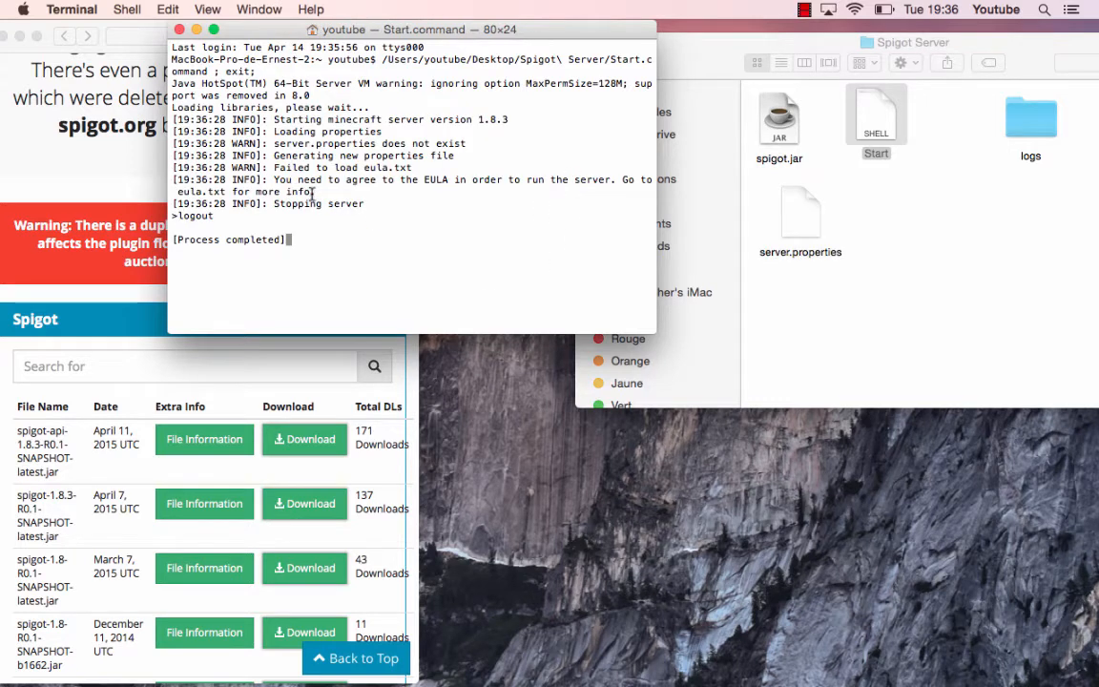
pyautogui.moveTo(274, 179); pyautogui.dragTo(456, 180)
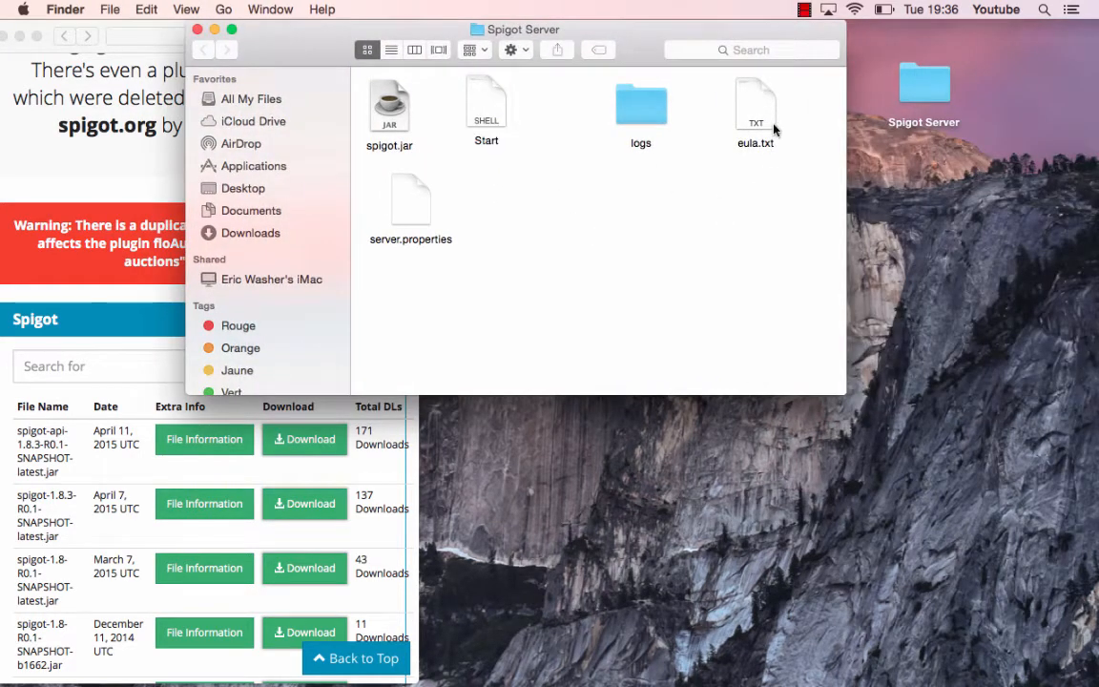
# Edit eula.txt to eula=true, then select the Start script to relaunch.
pyautogui.doubleClick(755, 102)
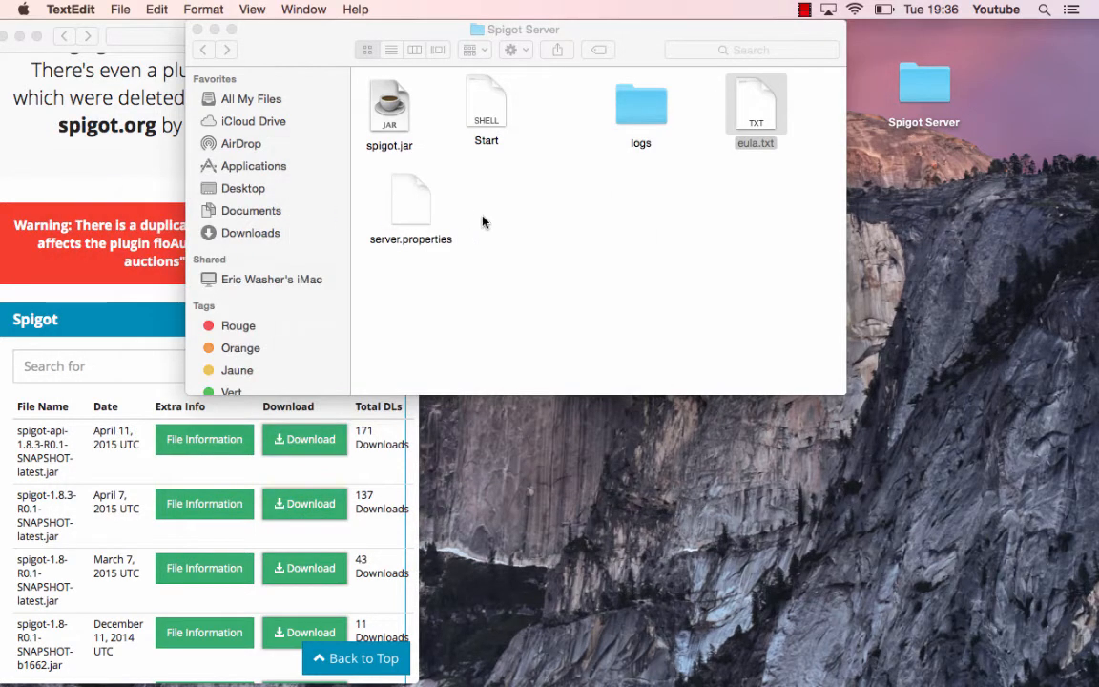
pyautogui.click(486, 105)
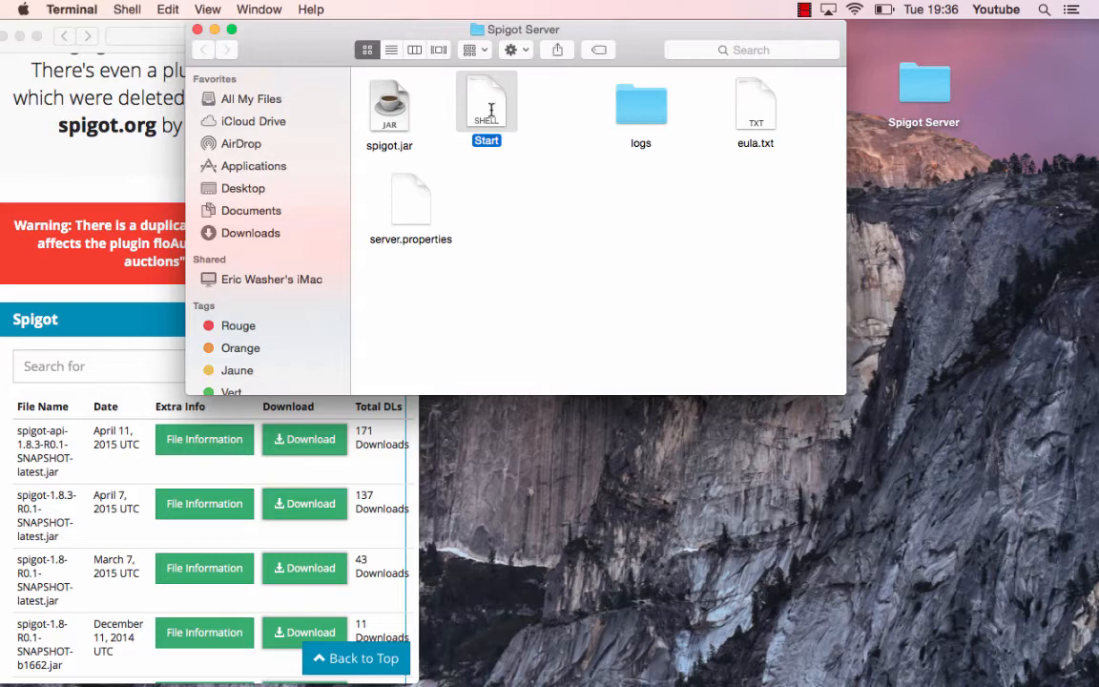
# Relaunch the Spigot server from the Start script and let it finish preparing the world.
pyautogui.doubleClick(486, 105)
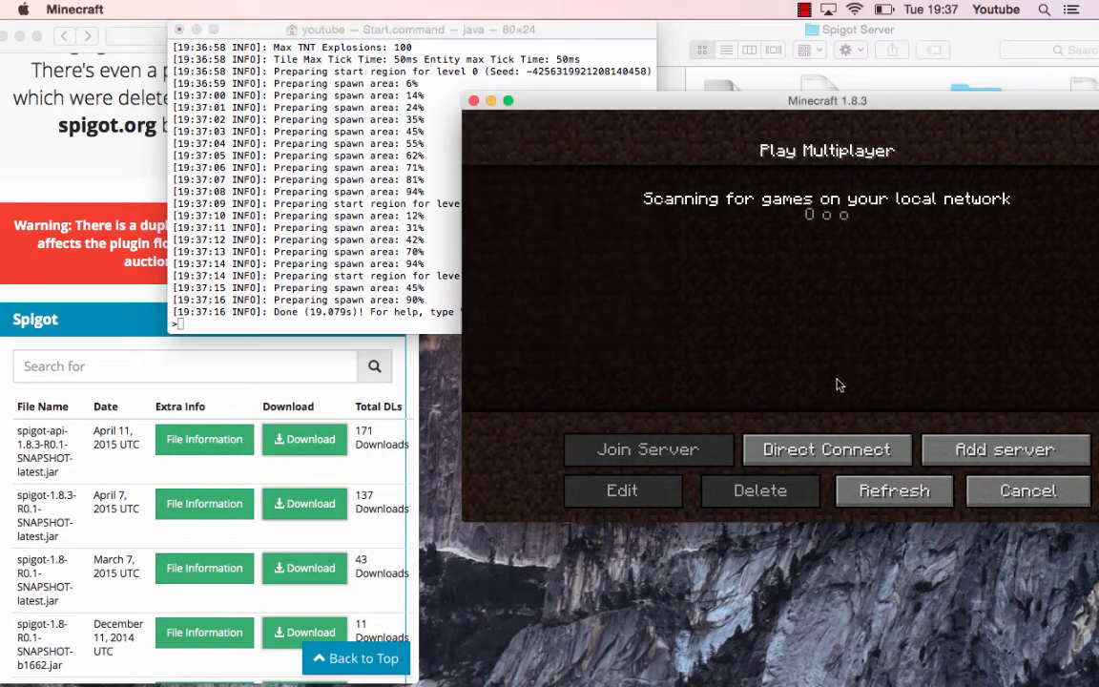
# Join the server at localhost via Direct Connect so Ernest1290 logs in.
pyautogui.click(827, 448)
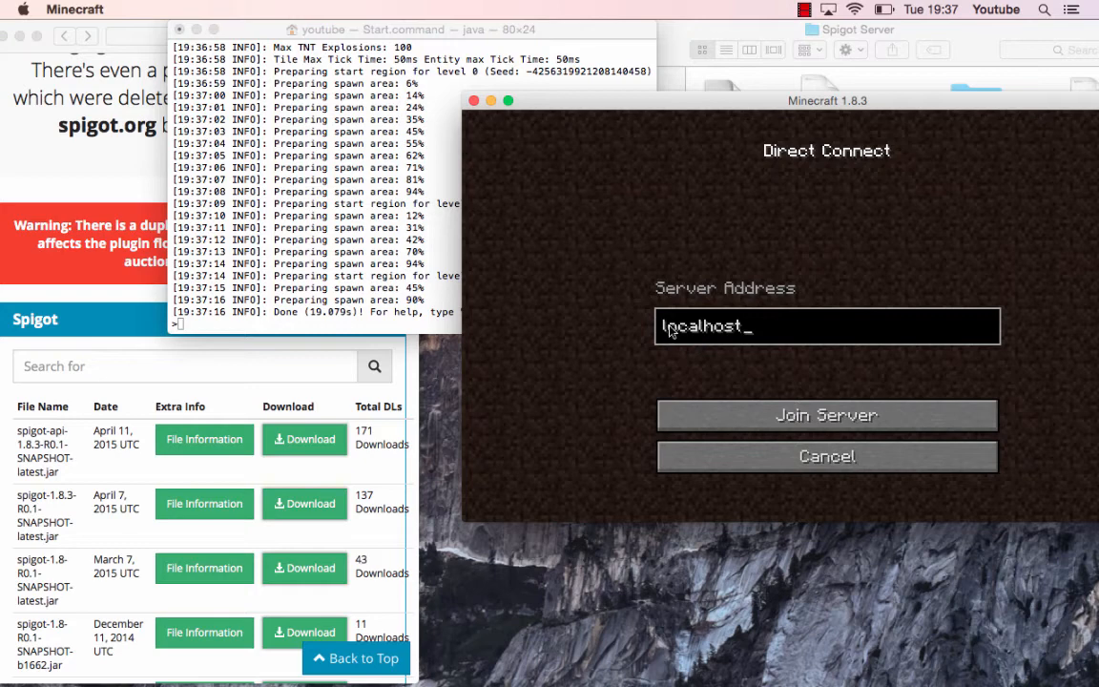
pyautogui.moveTo(784, 400)
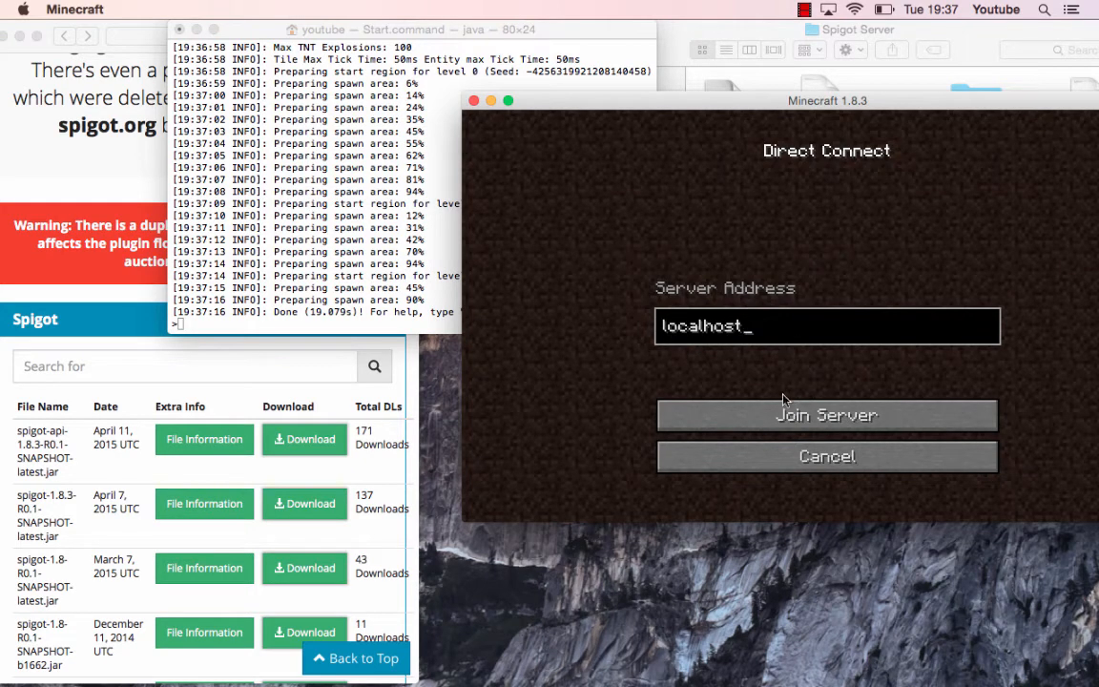
pyautogui.click(826, 415)
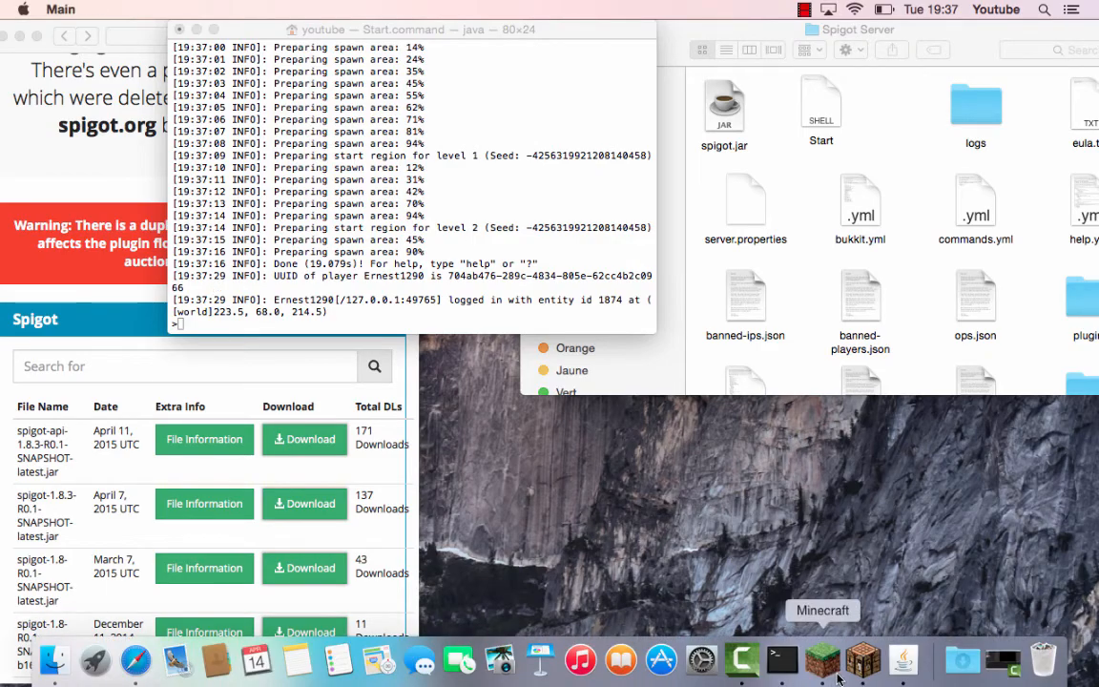
# Return to Minecraft, walk around the forest spawn, then pause to show the game menu.
pyautogui.click(821, 658)
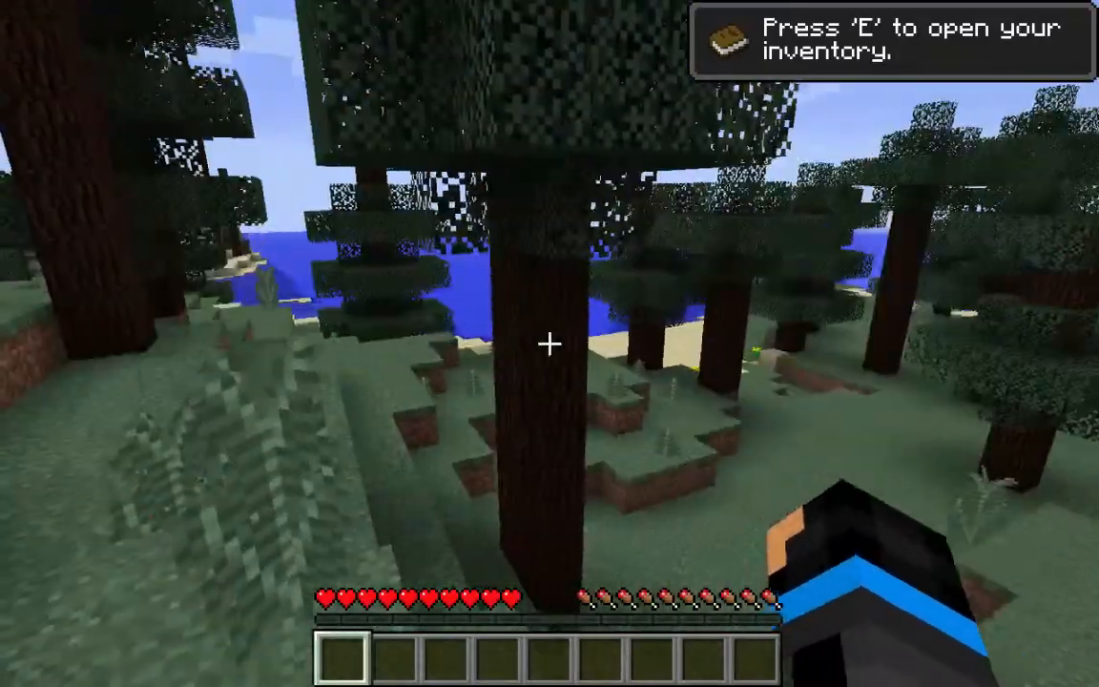
pyautogui.moveTo(549, 344)
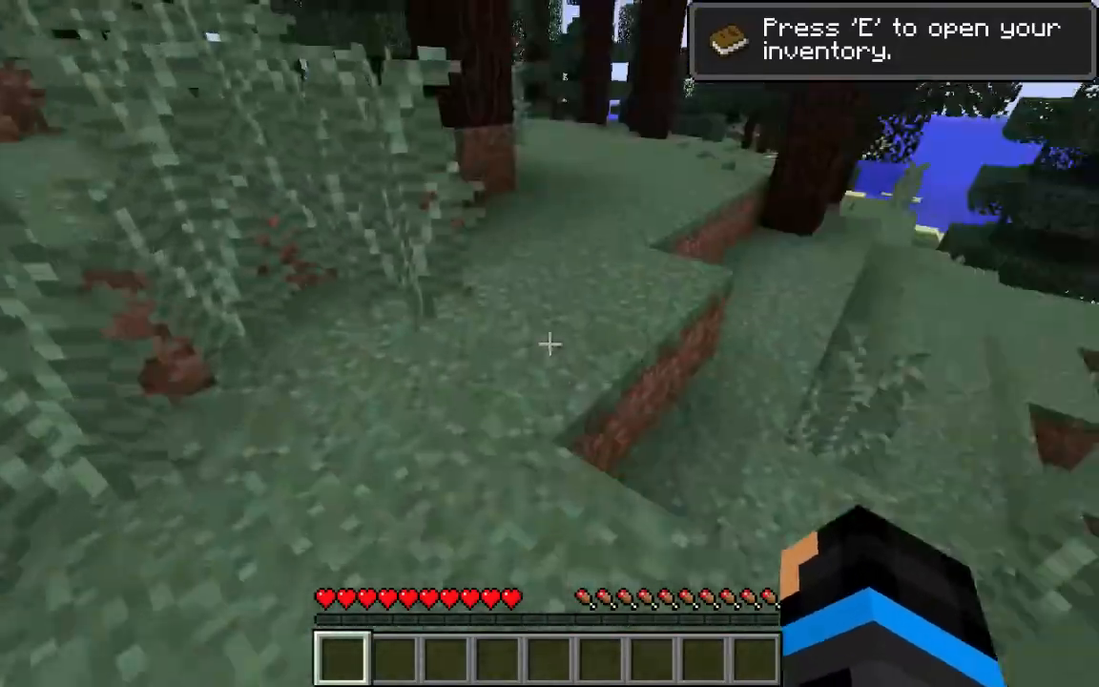
pyautogui.moveTo(549, 343)
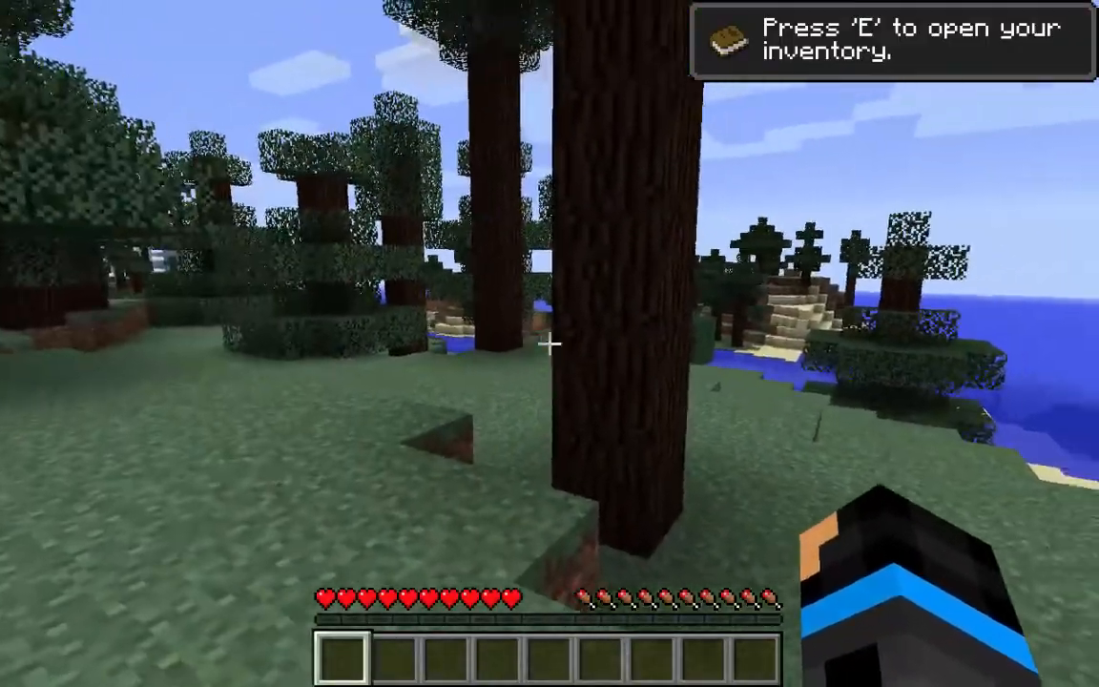
pyautogui.press('Escape')
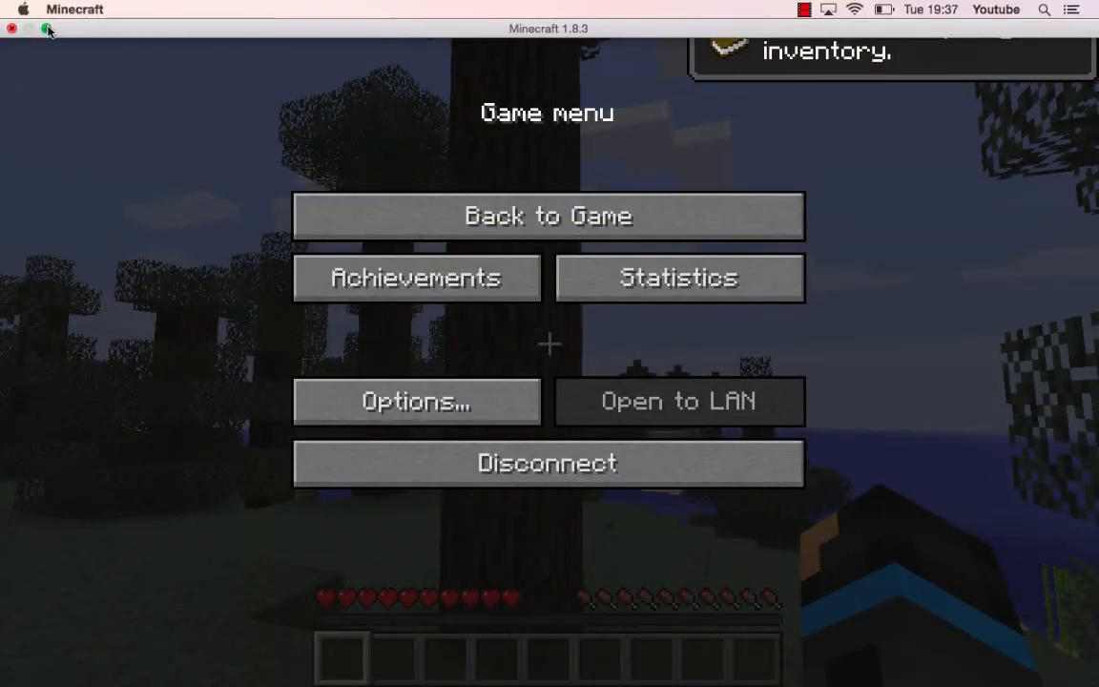